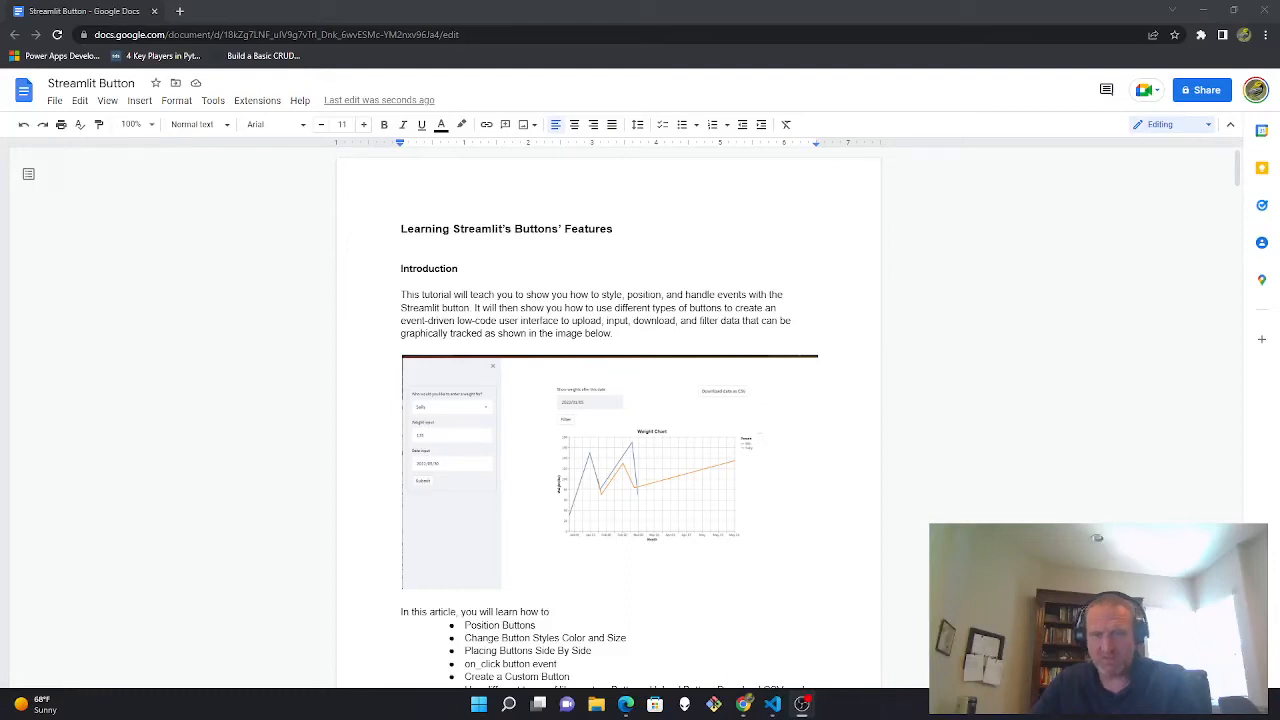
{"action": "mouse_move", "coordinate": [672, 6]}
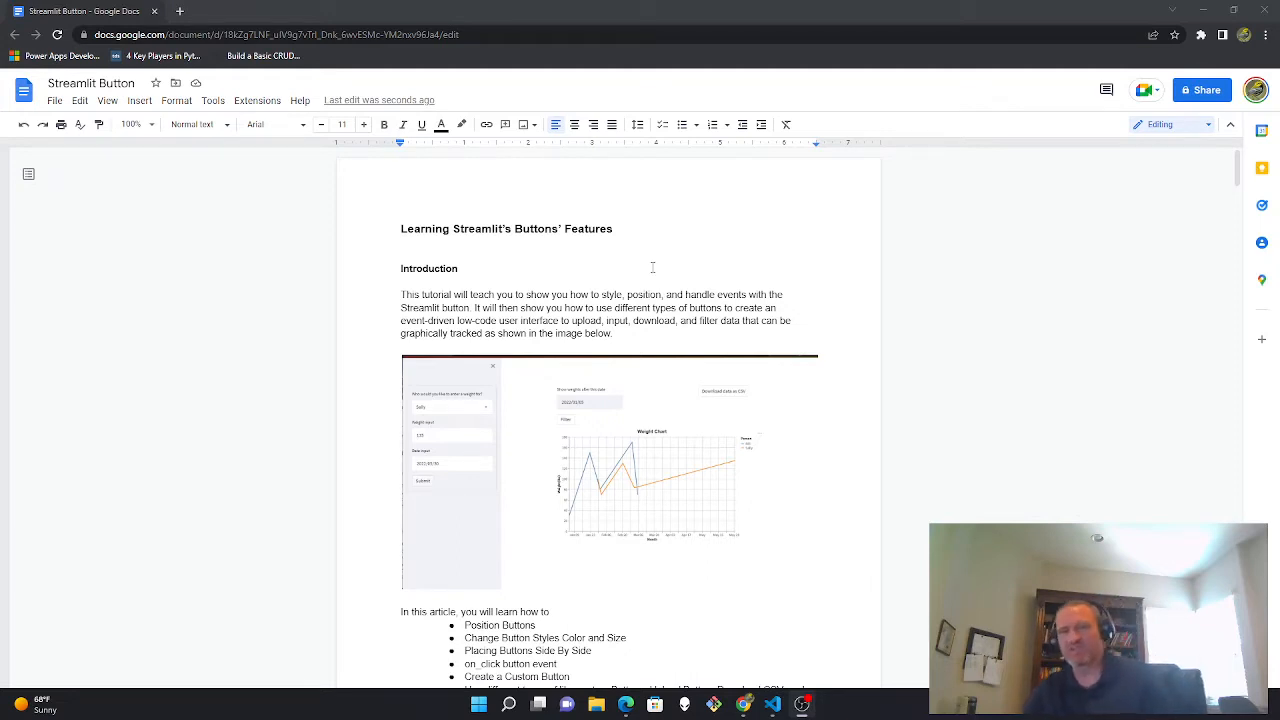
- Enter 'streamlit run .\streamlit_app.py' in the VS Code integrated terminal
{"action": "scroll", "scroll_direction": "down", "scroll_amount": 3}
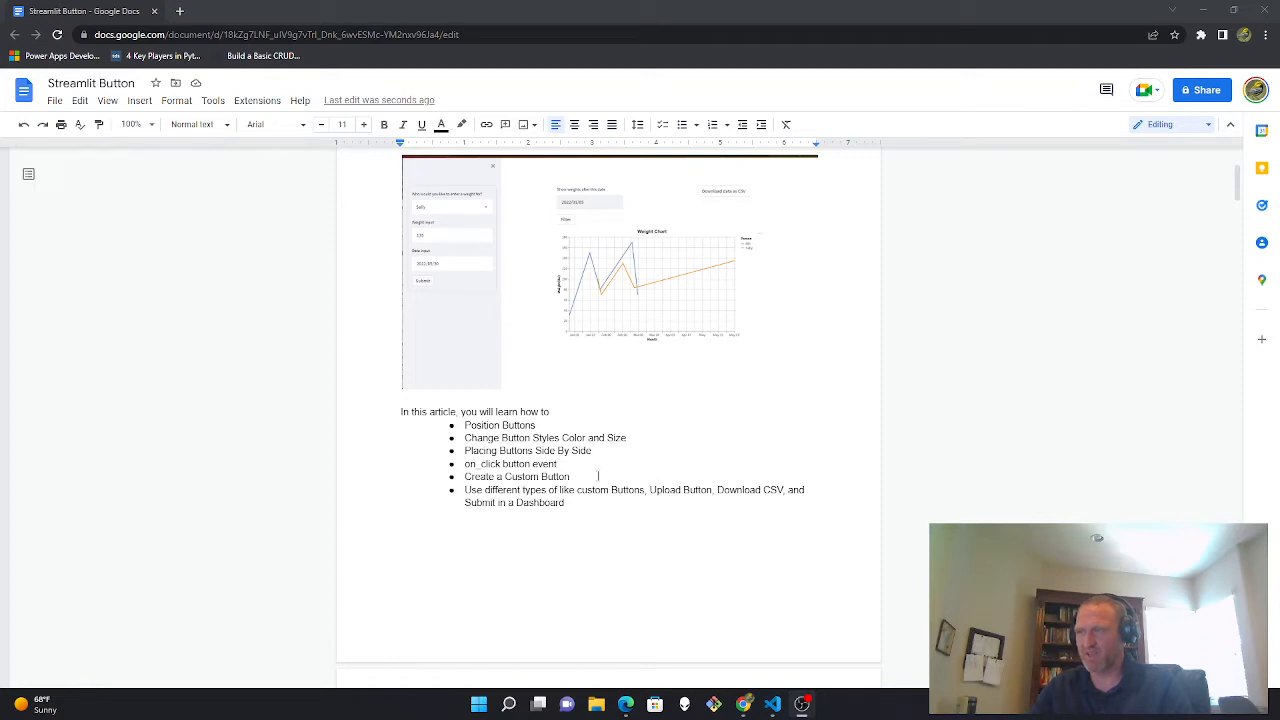
{"action": "mouse_move", "coordinate": [623, 478]}
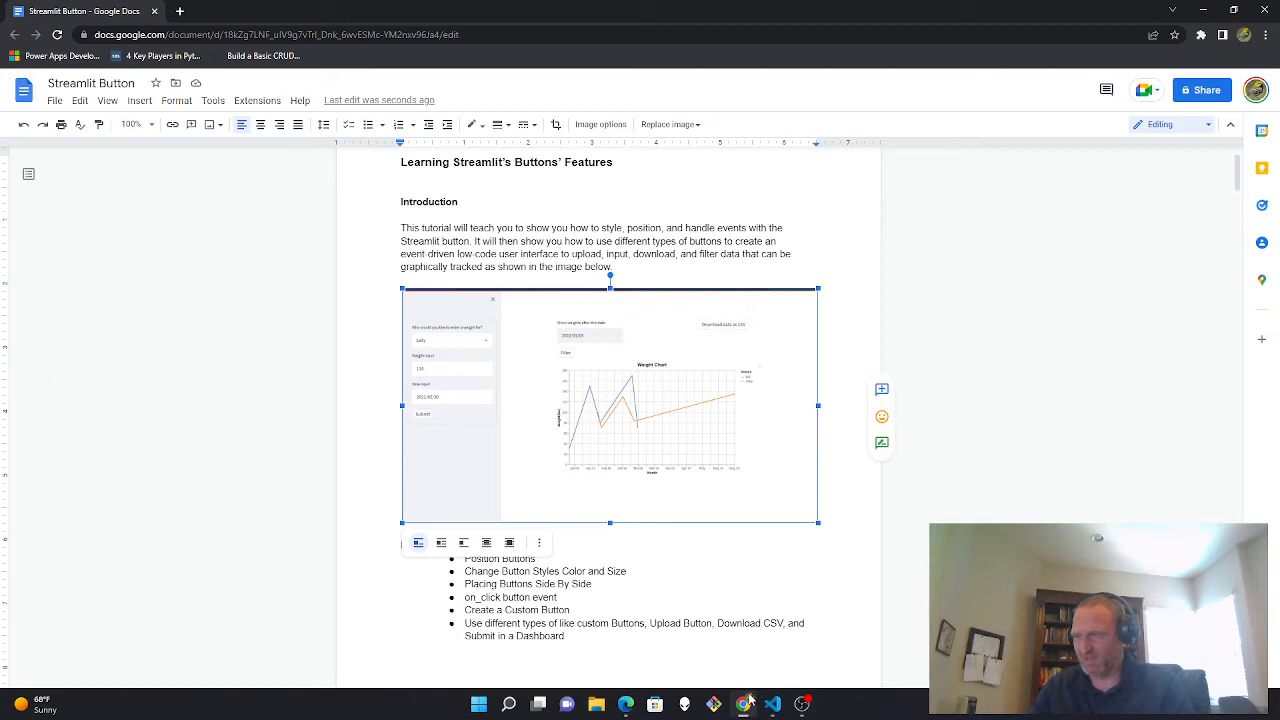
{"action": "mouse_move", "coordinate": [457, 49]}
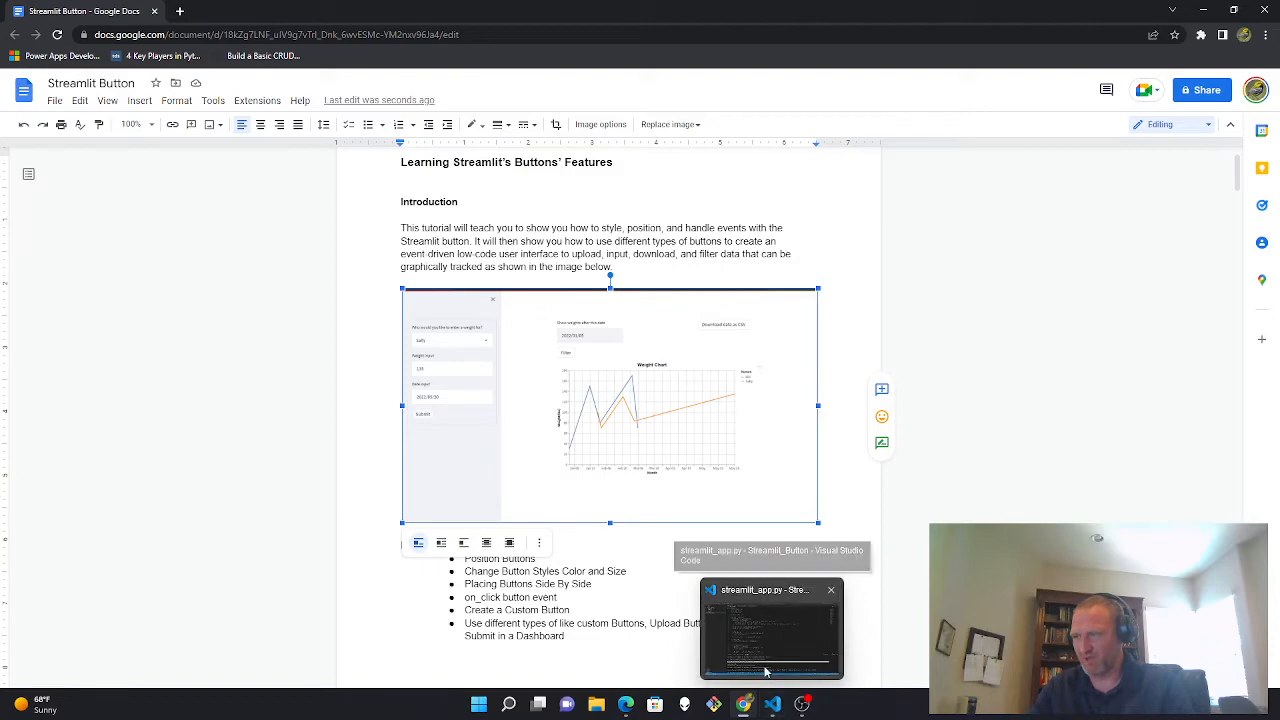
{"action": "left_click", "coordinate": [770, 628]}
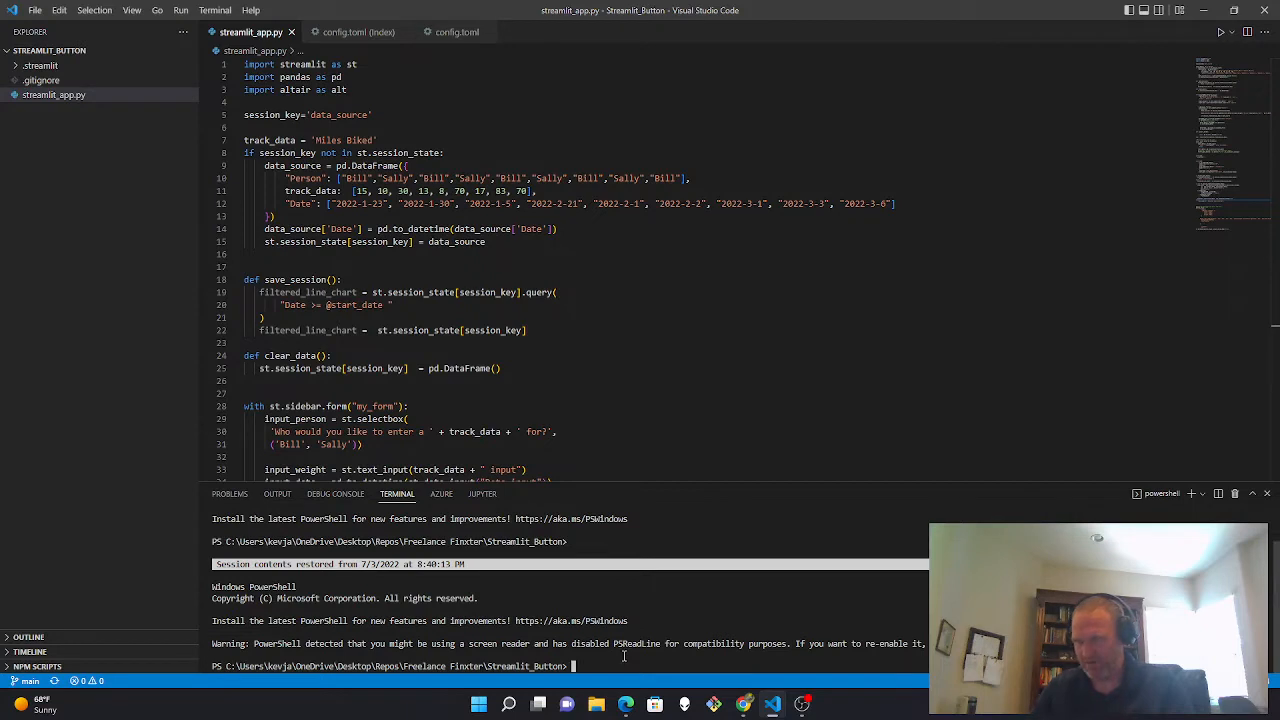
{"action": "type", "text": "streamli"}
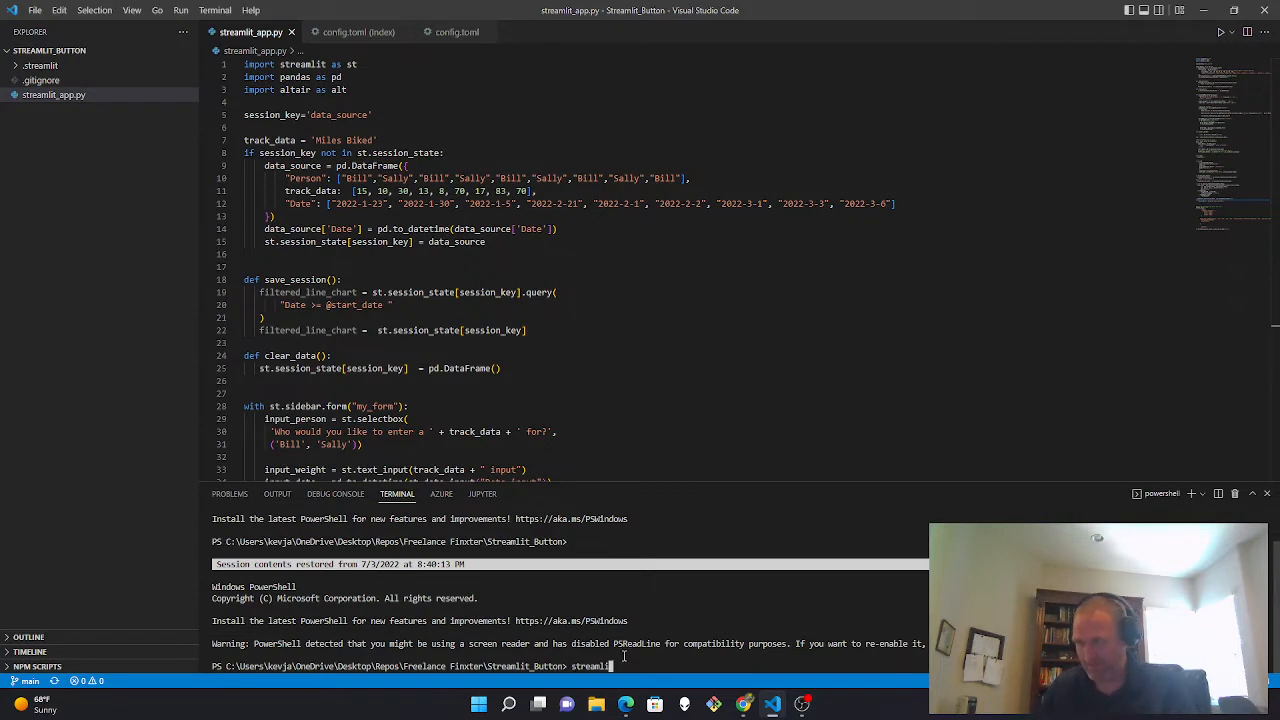
{"action": "type", "text": "run ap"}
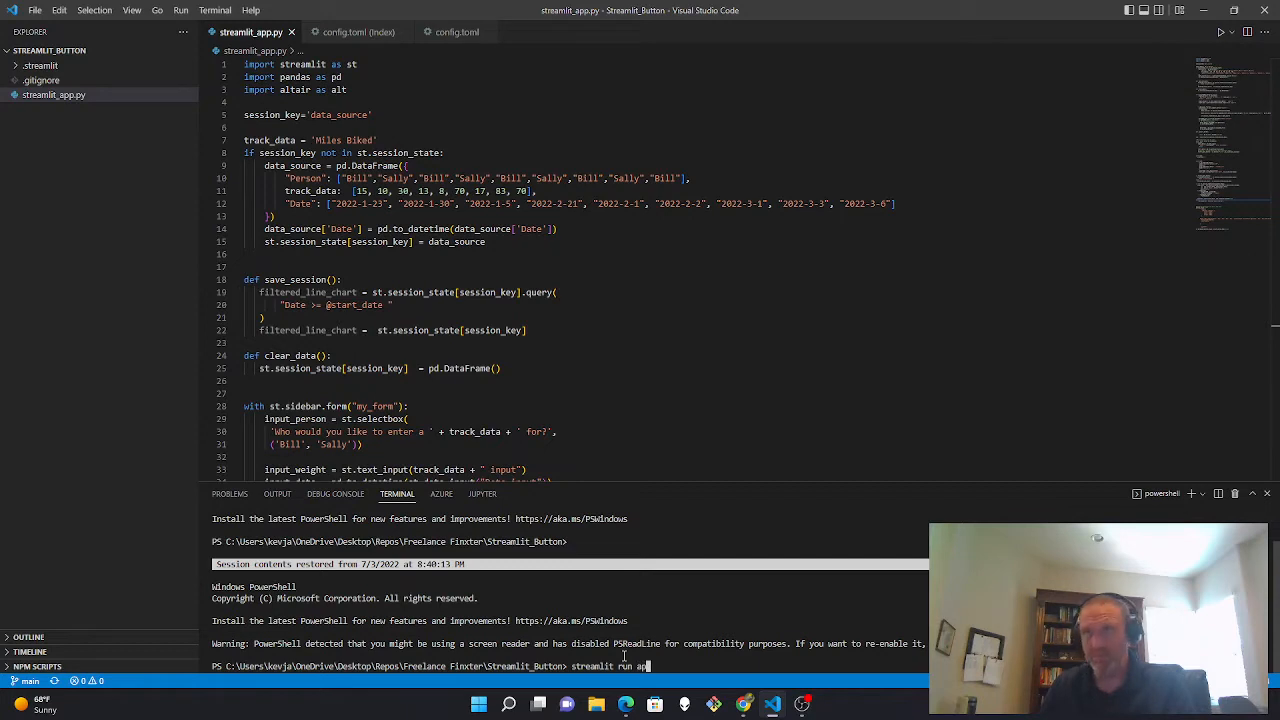
{"action": "type", "text": ".\\streamlit_app.py"}
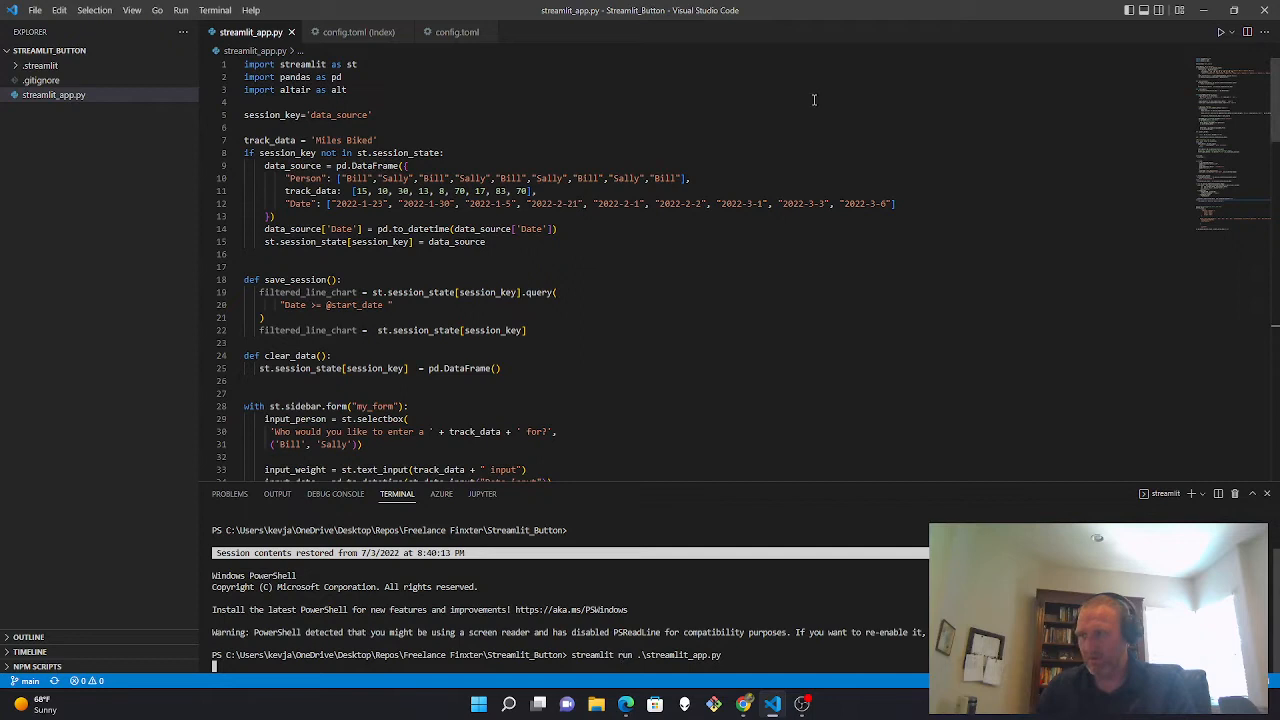
{"action": "mouse_move", "coordinate": [880, 58]}
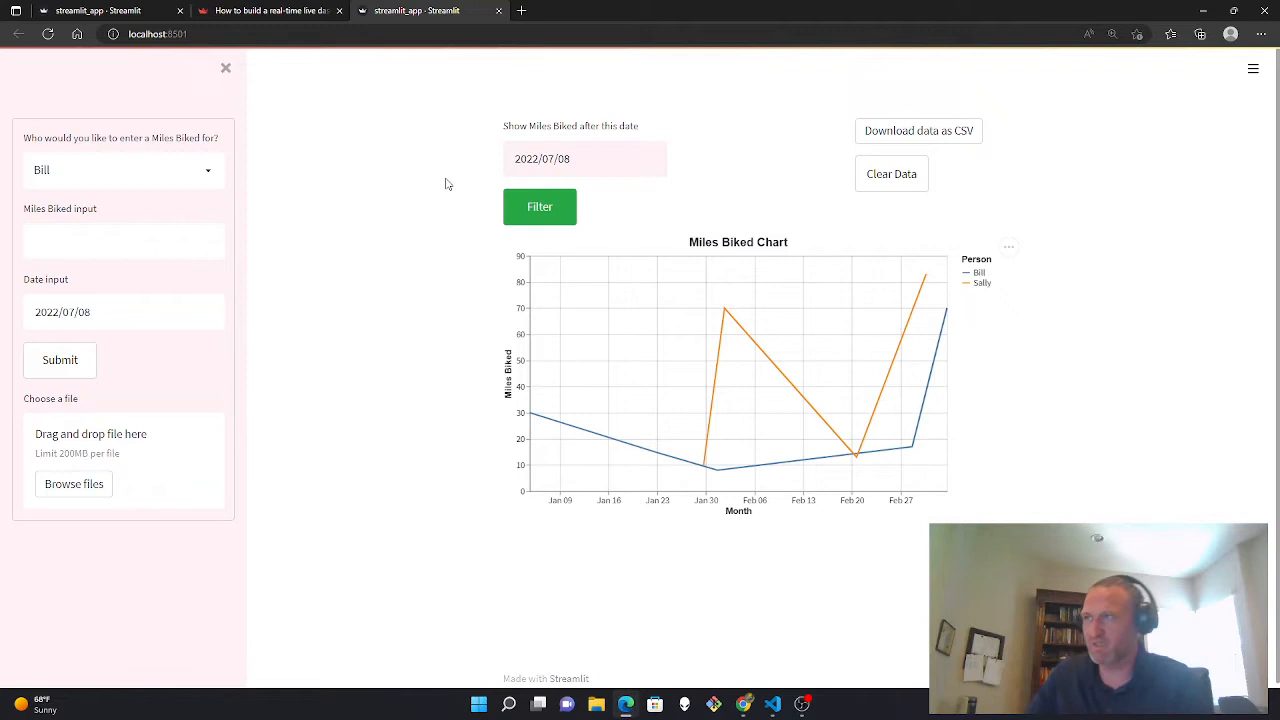
{"action": "mouse_move", "coordinate": [179, 174]}
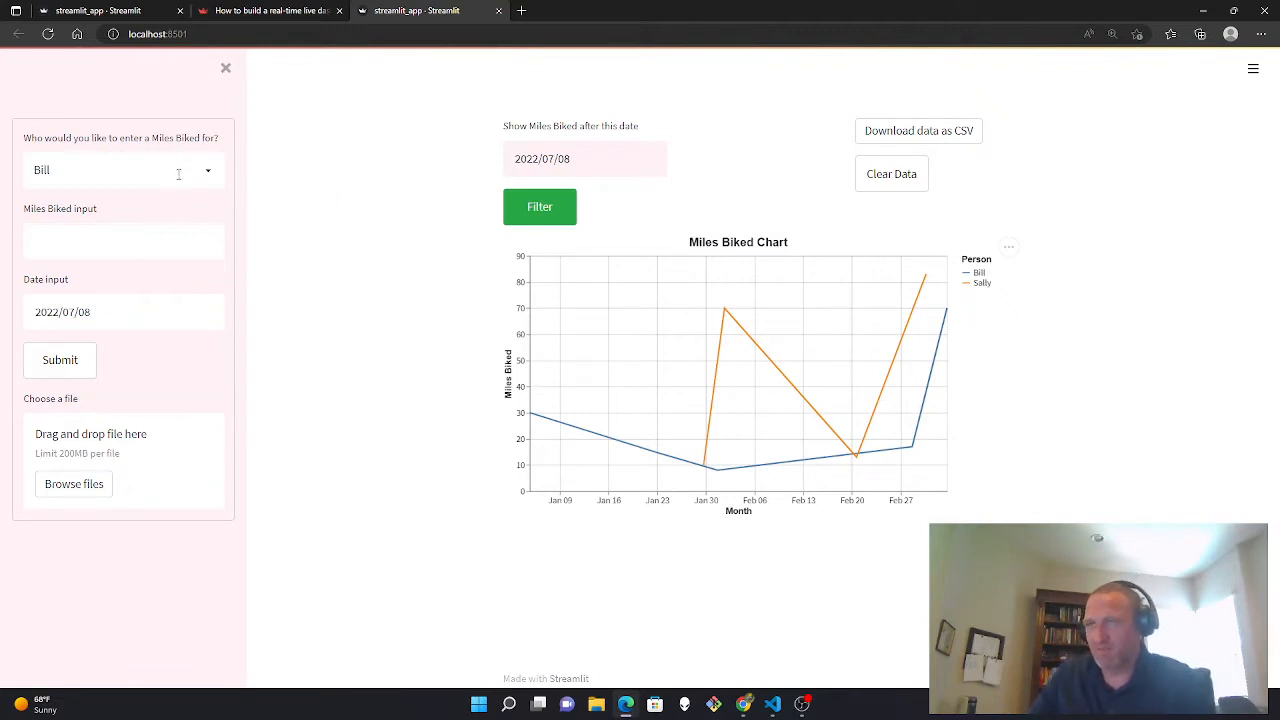
- Log 2022/07/08 entries of 13 miles for Bill and 11 miles for Sally
{"action": "left_click", "coordinate": [123, 170]}
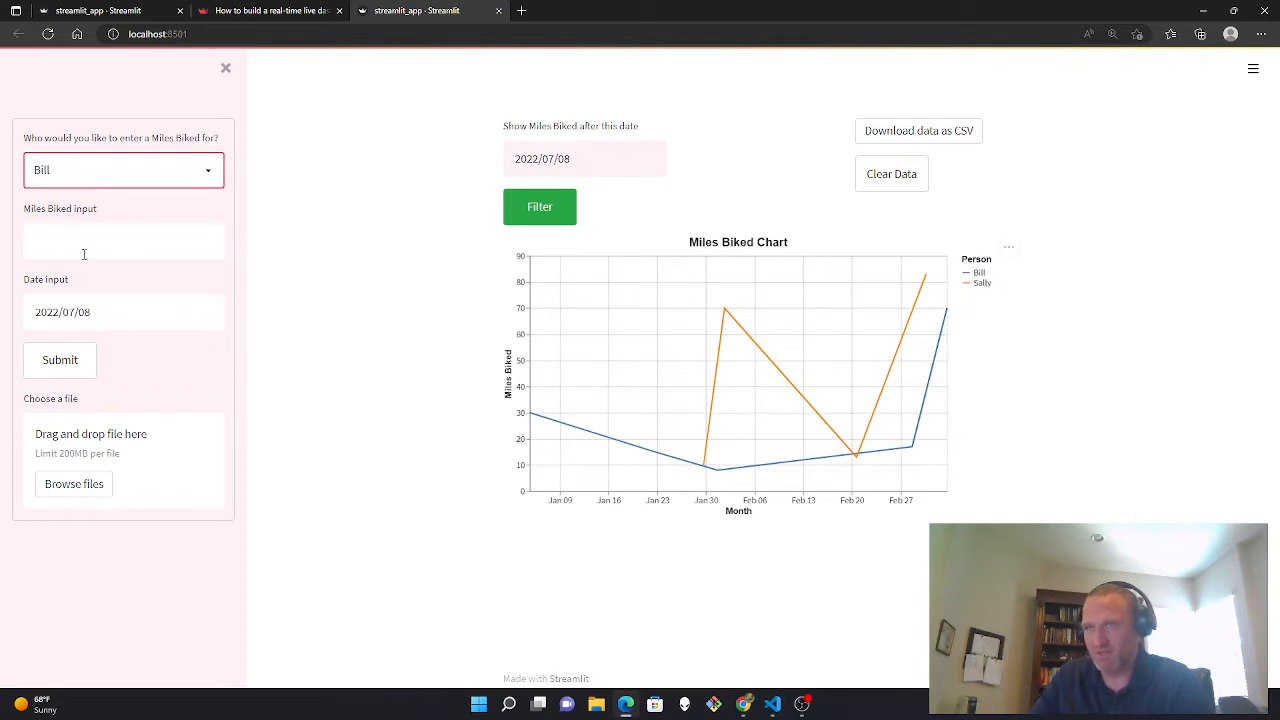
{"action": "type", "text": "13"}
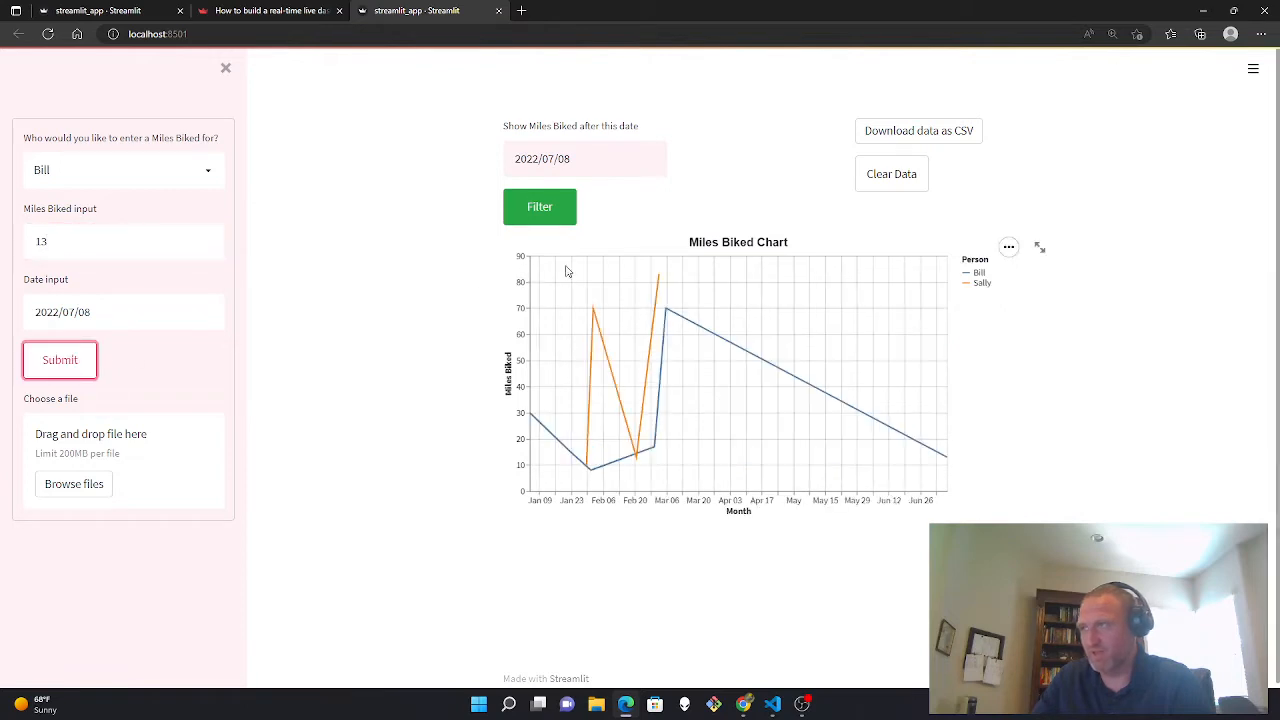
{"action": "mouse_move", "coordinate": [918, 131]}
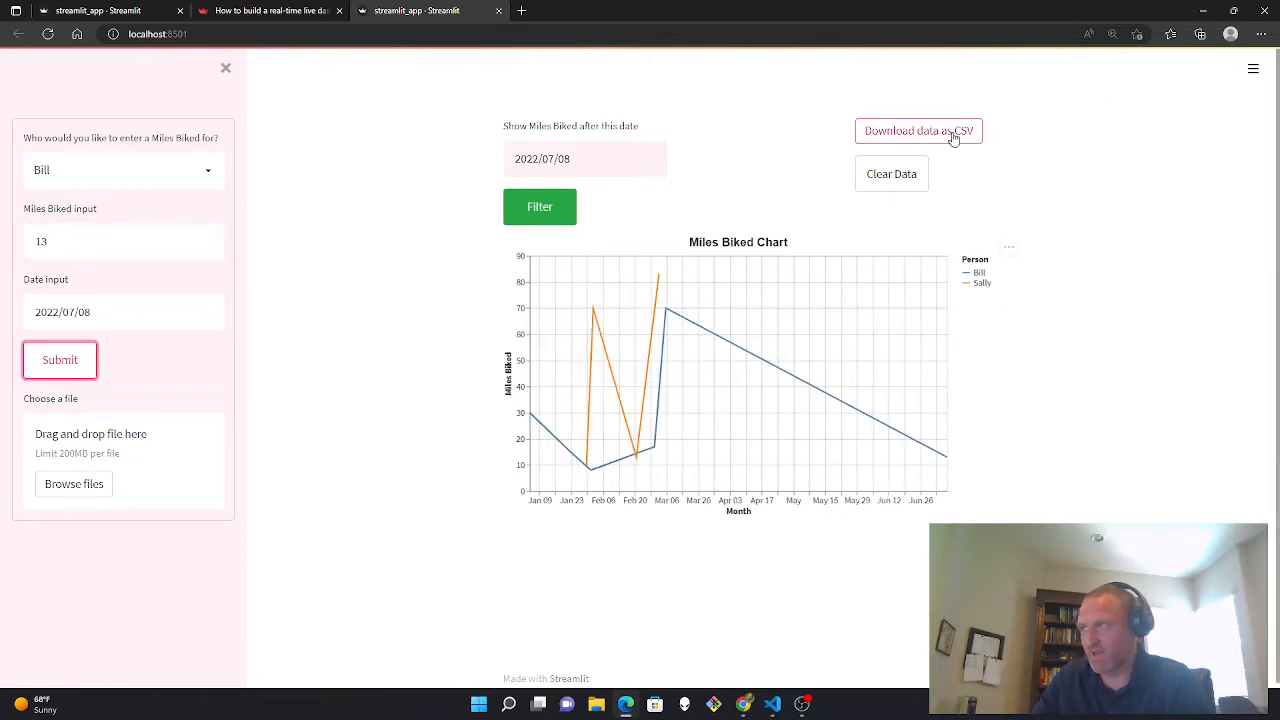
{"action": "left_click", "coordinate": [120, 169]}
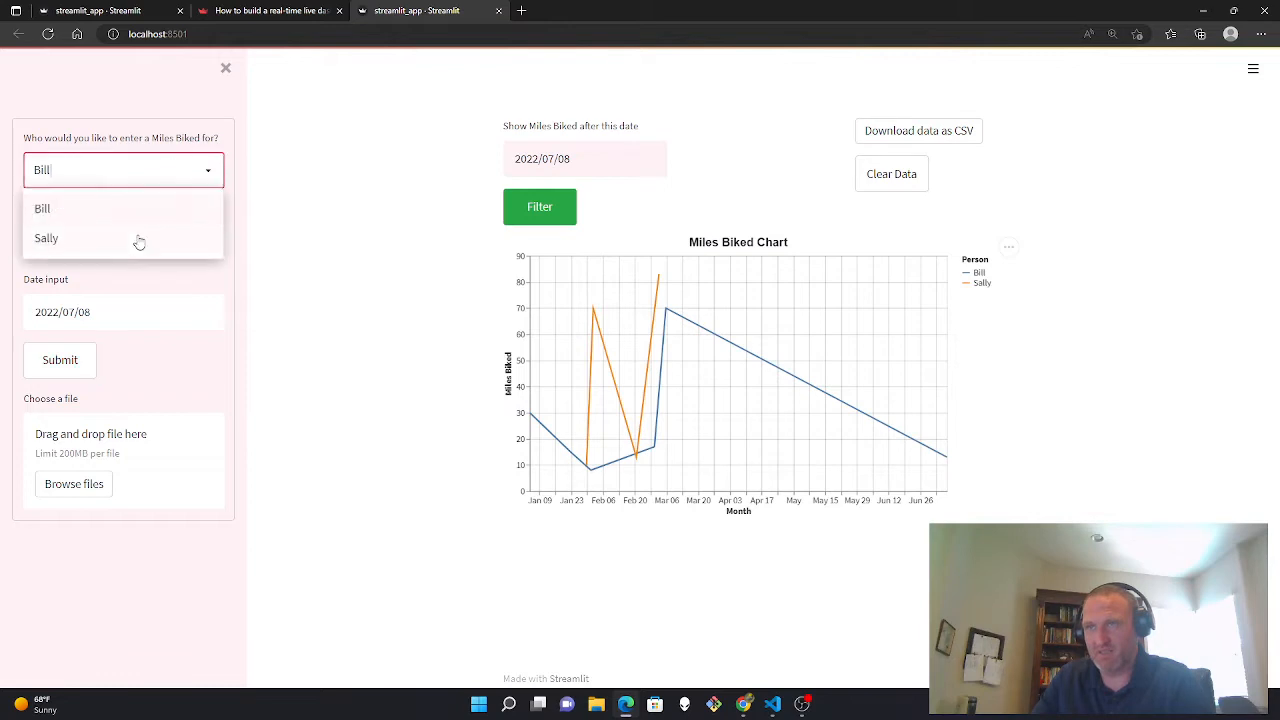
{"action": "left_click", "coordinate": [46, 238]}
{"action": "type", "text": "11"}
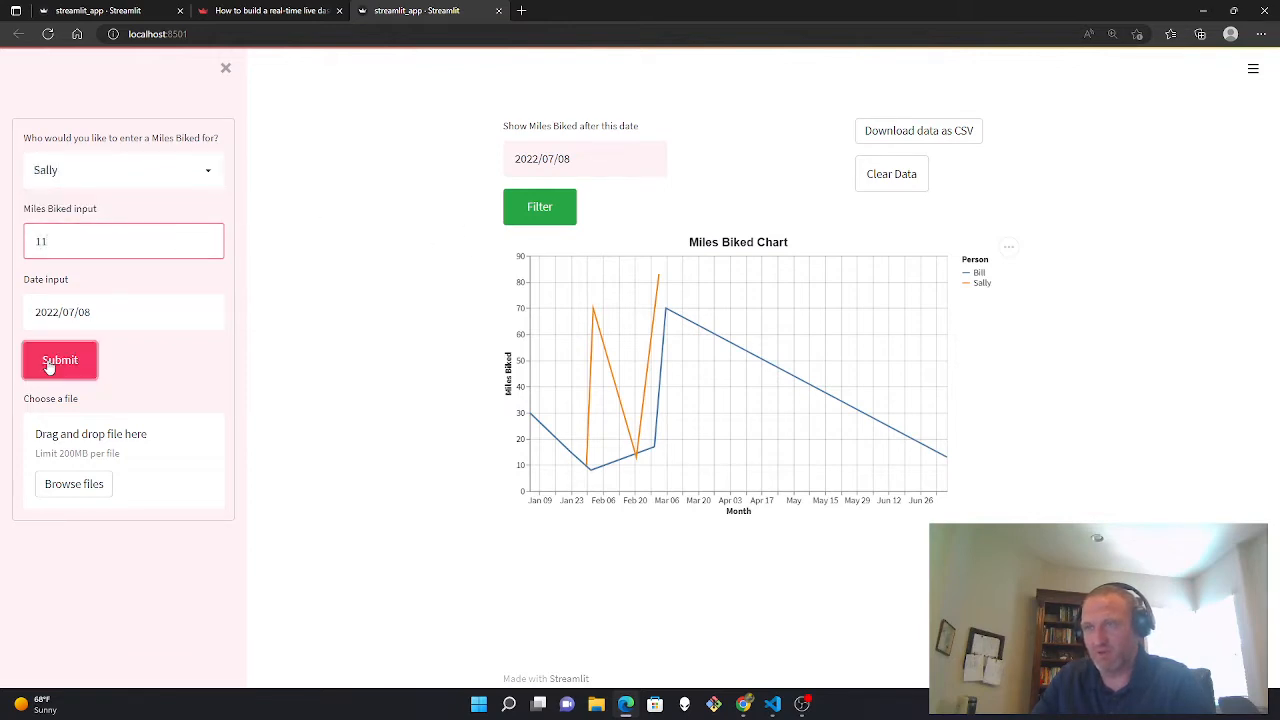
{"action": "left_click", "coordinate": [59, 360]}
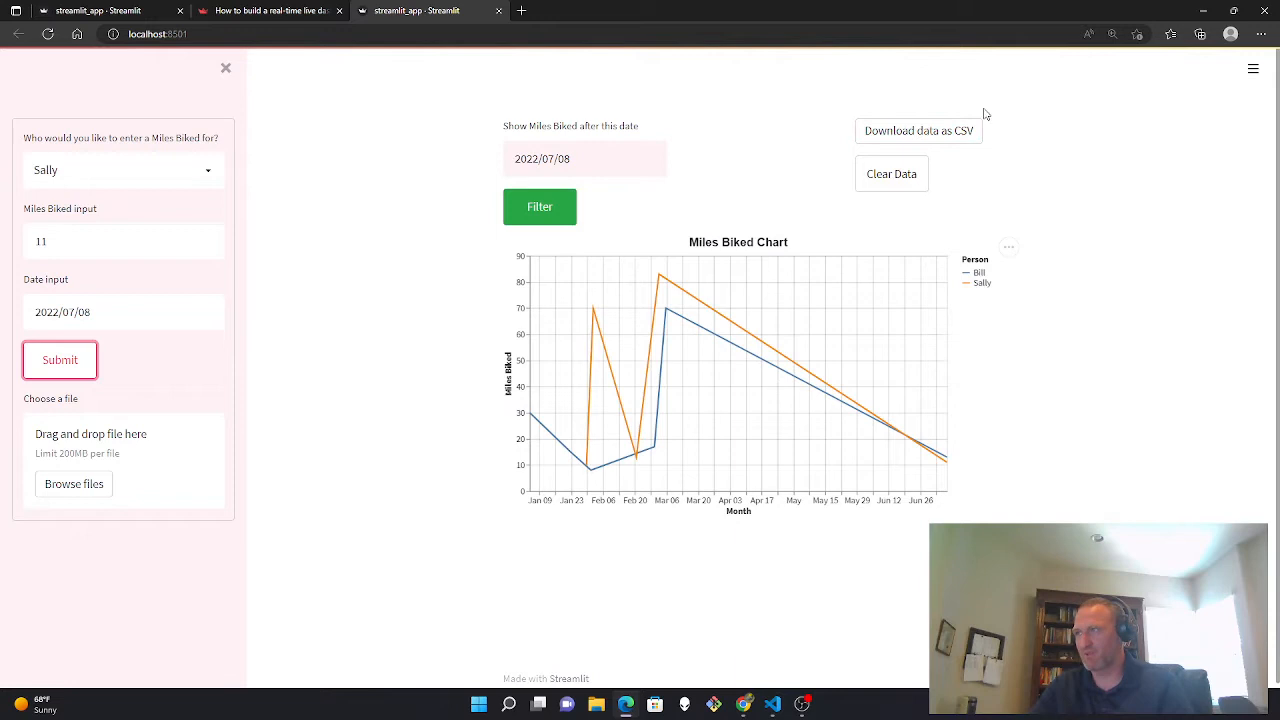
{"action": "left_click", "coordinate": [891, 173]}
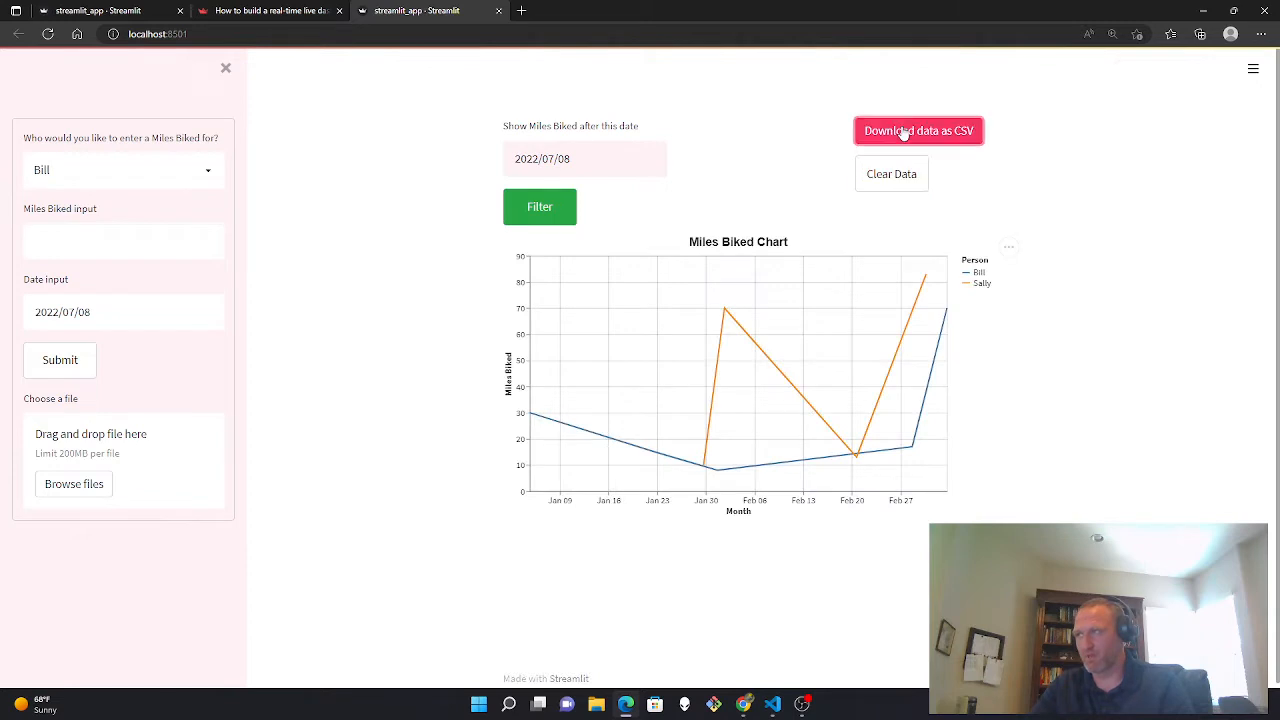
- Download the records as CSV and filter the chart to dates after 2022/07/01
{"action": "left_click", "coordinate": [917, 131]}
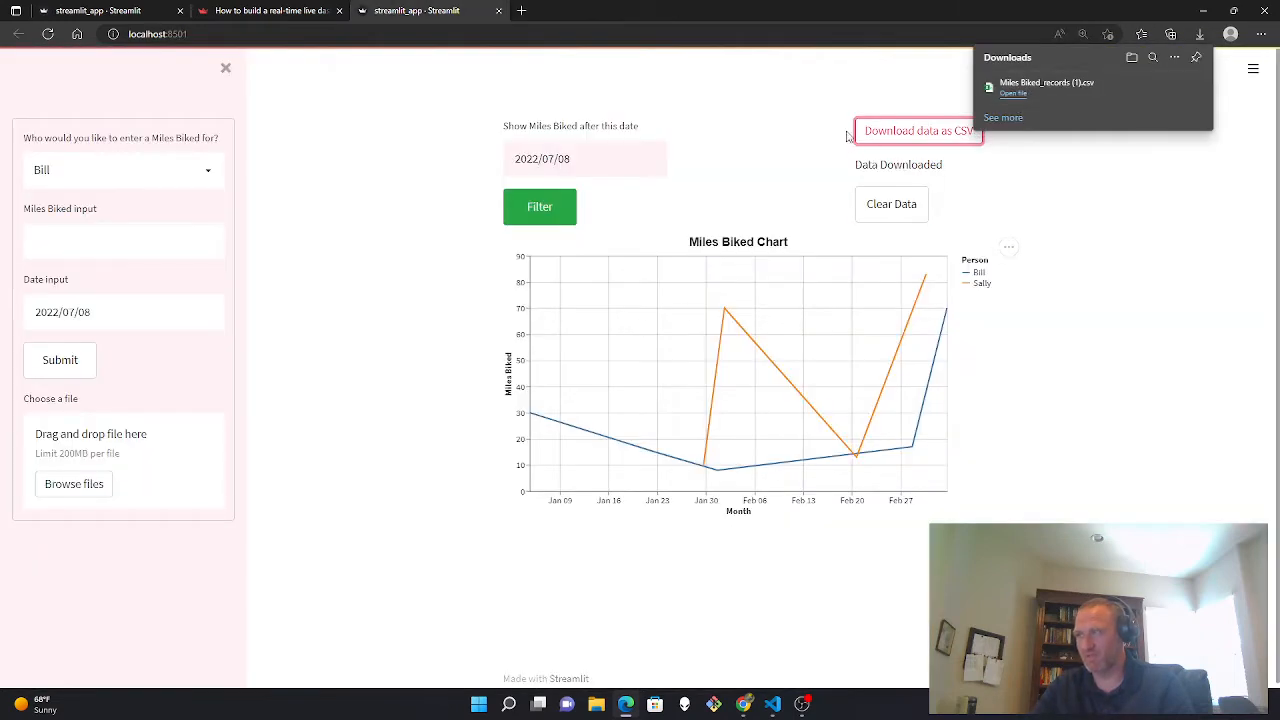
{"action": "left_click", "coordinate": [584, 158]}
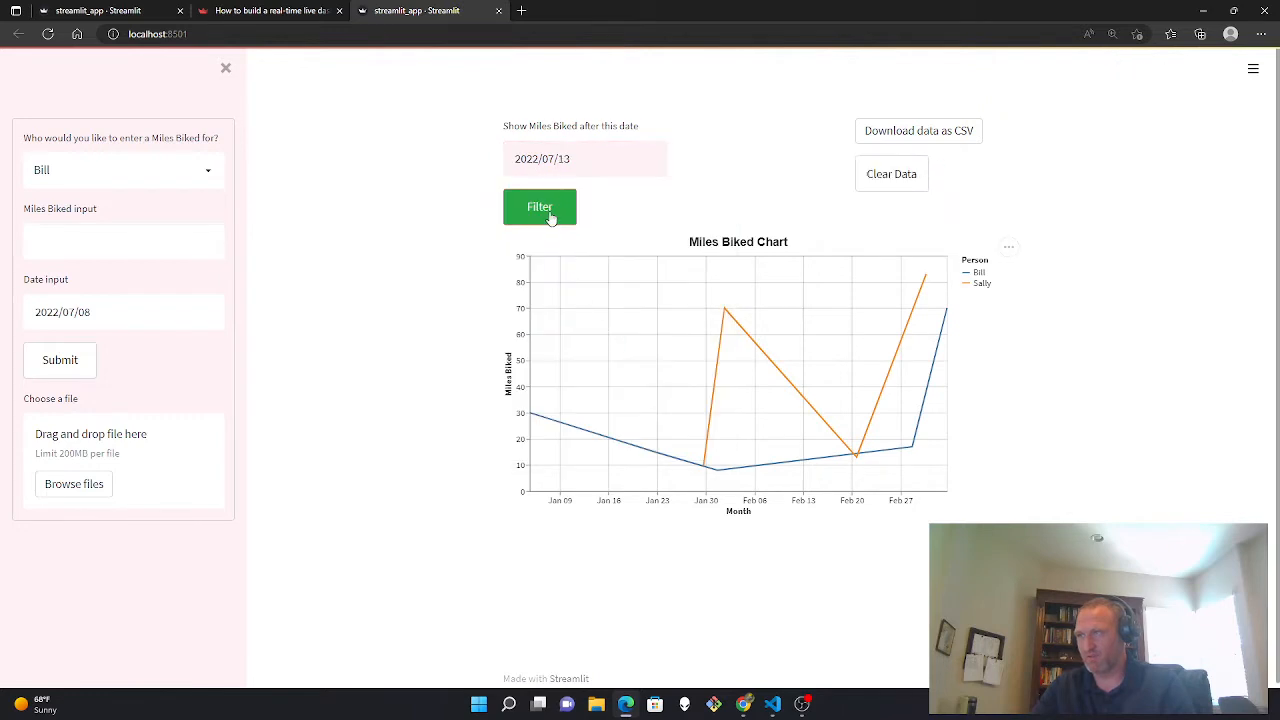
{"action": "left_click", "coordinate": [540, 207]}
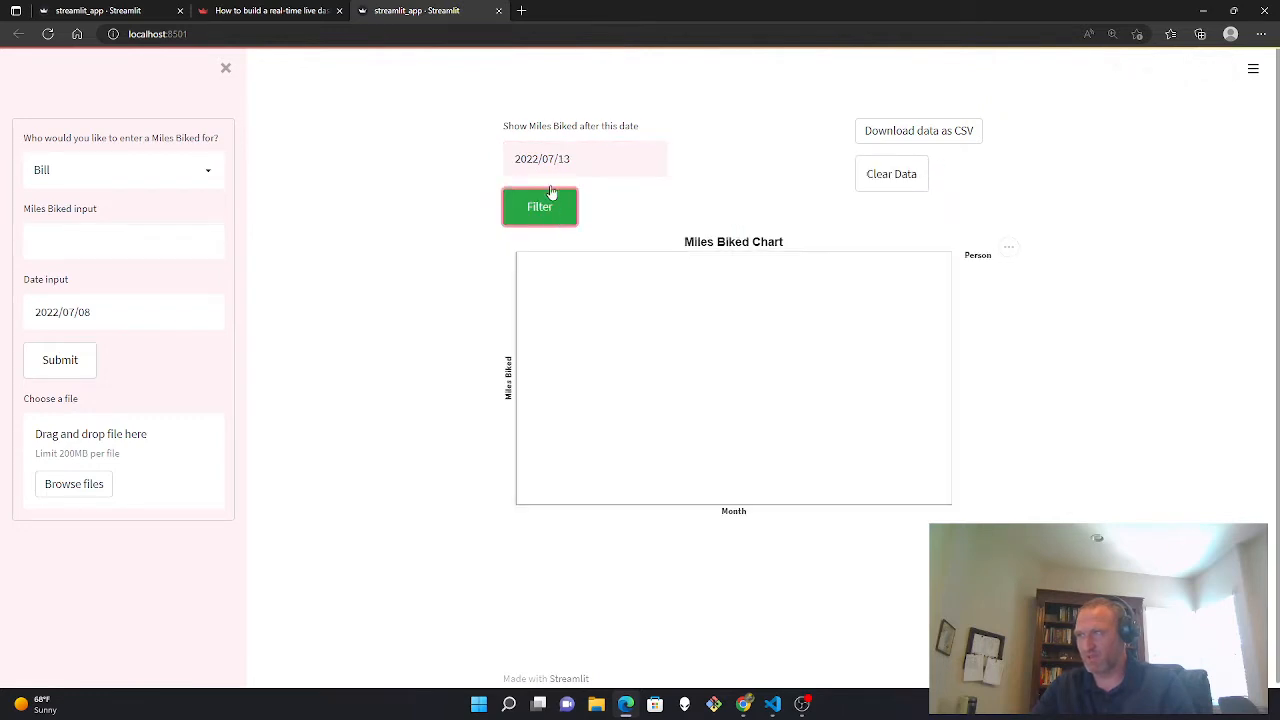
{"action": "left_click", "coordinate": [584, 159]}
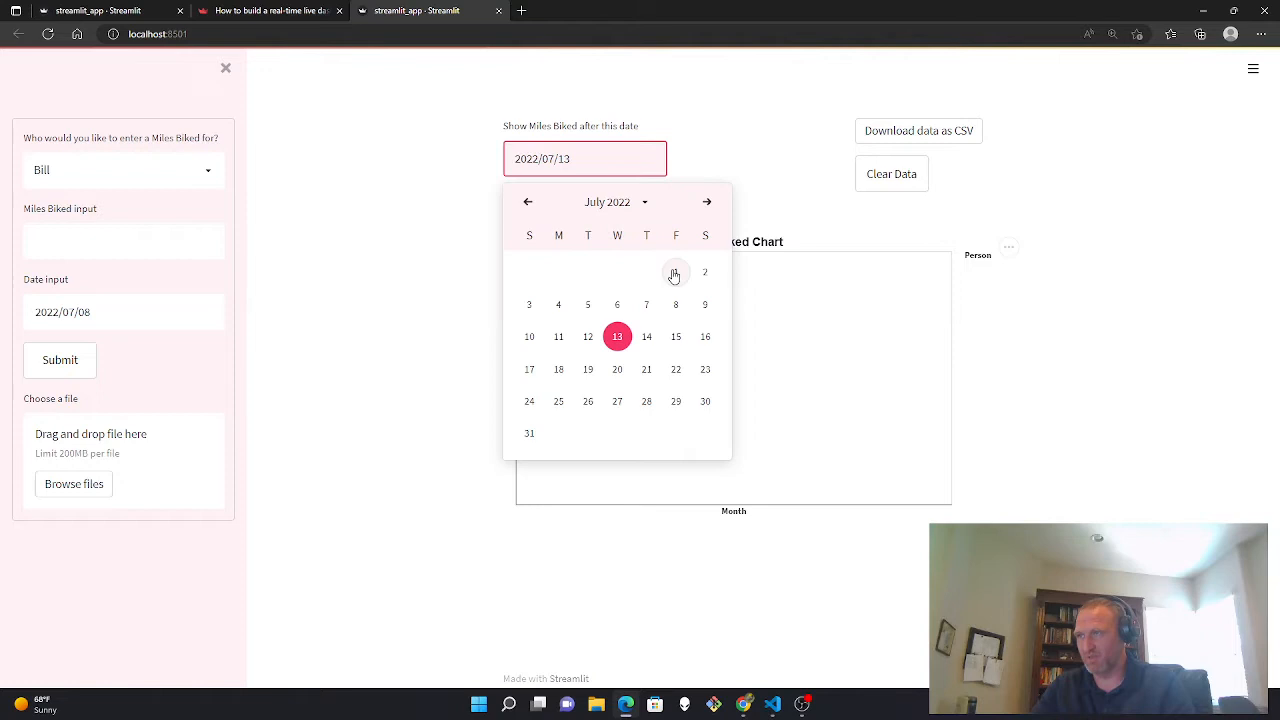
{"action": "left_click", "coordinate": [676, 272]}
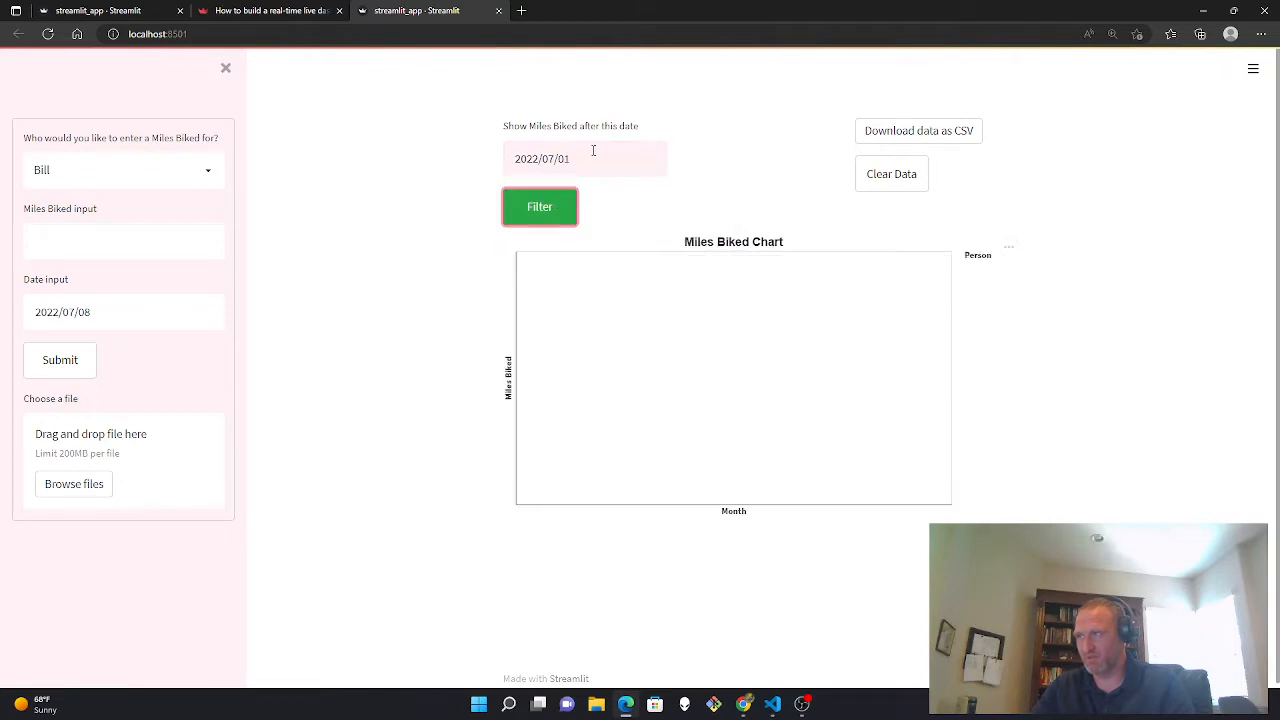
{"action": "left_click", "coordinate": [584, 158]}
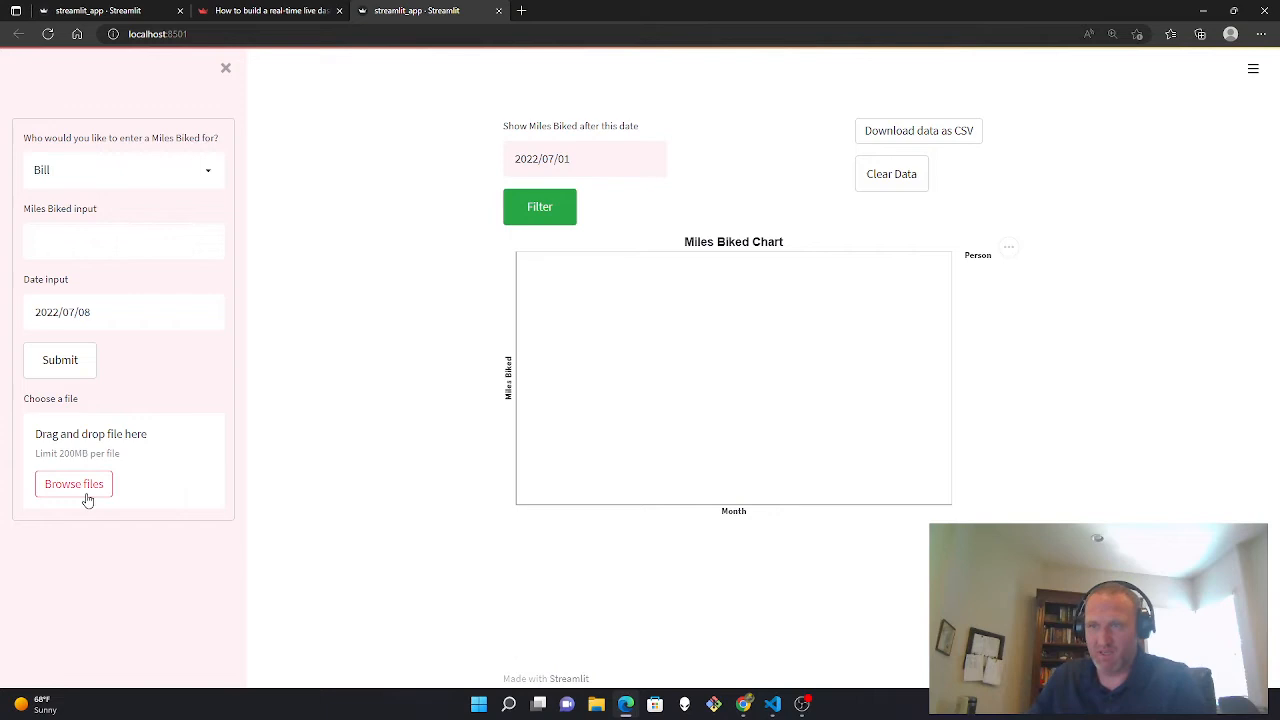
- Upload Miles Biked_records (1), filter from 2021/11/02, then remove the uploaded file
{"action": "left_click", "coordinate": [73, 483]}
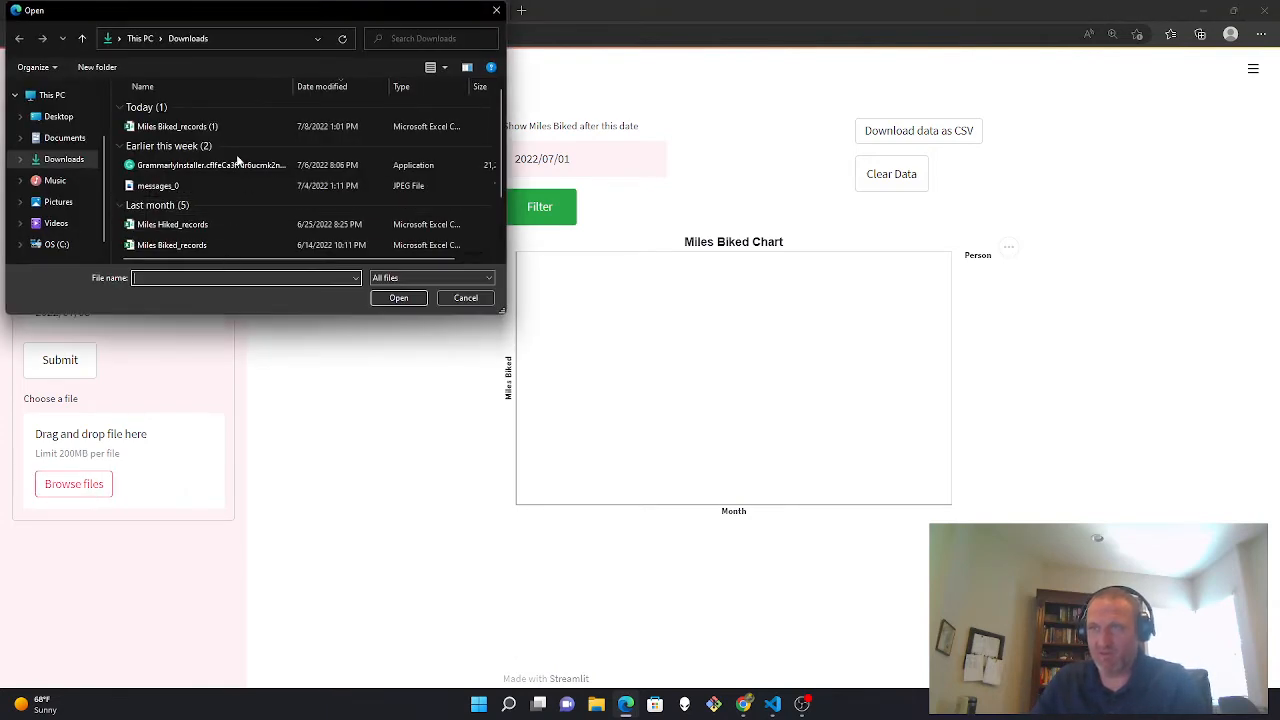
{"action": "left_click", "coordinate": [177, 126]}
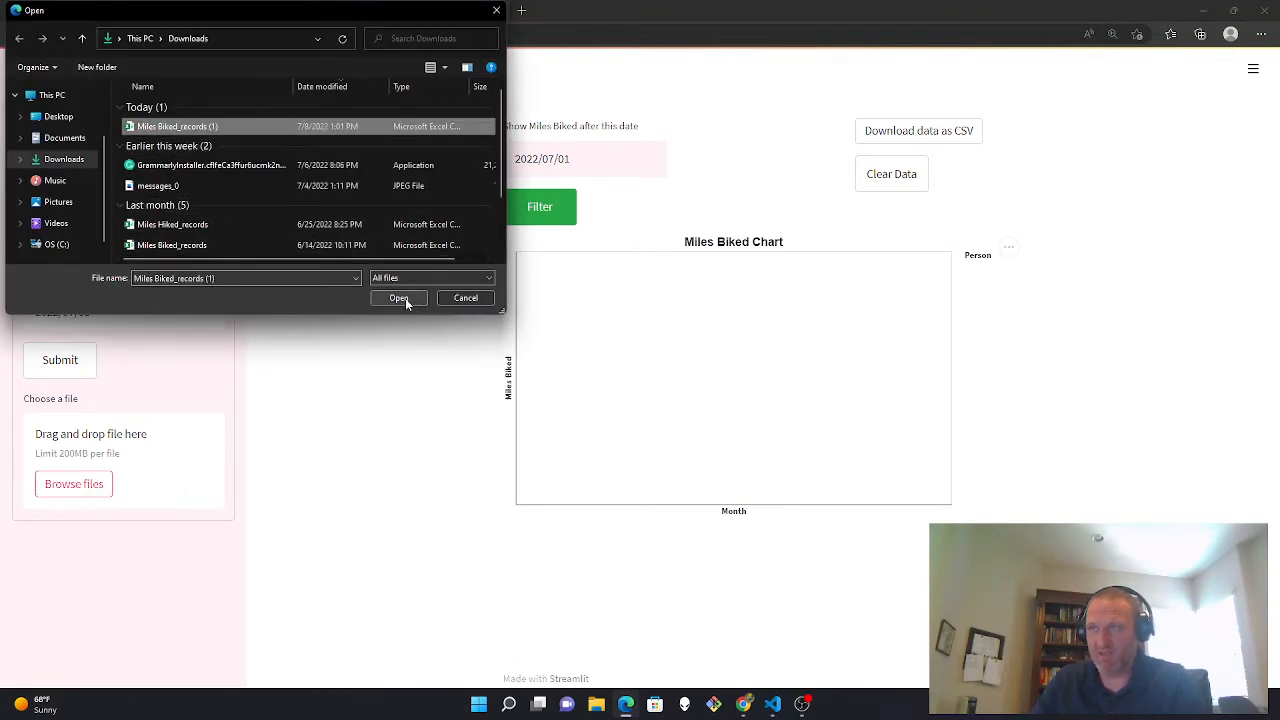
{"action": "left_click", "coordinate": [398, 297]}
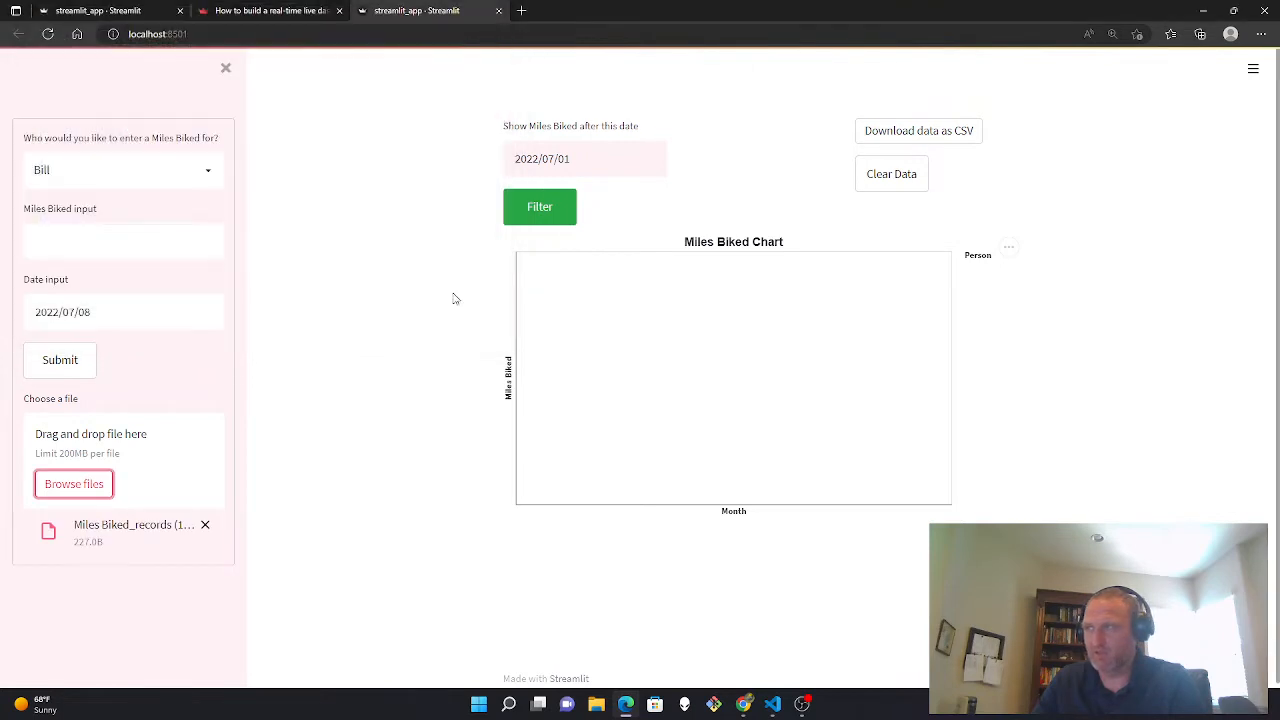
{"action": "mouse_move", "coordinate": [738, 395]}
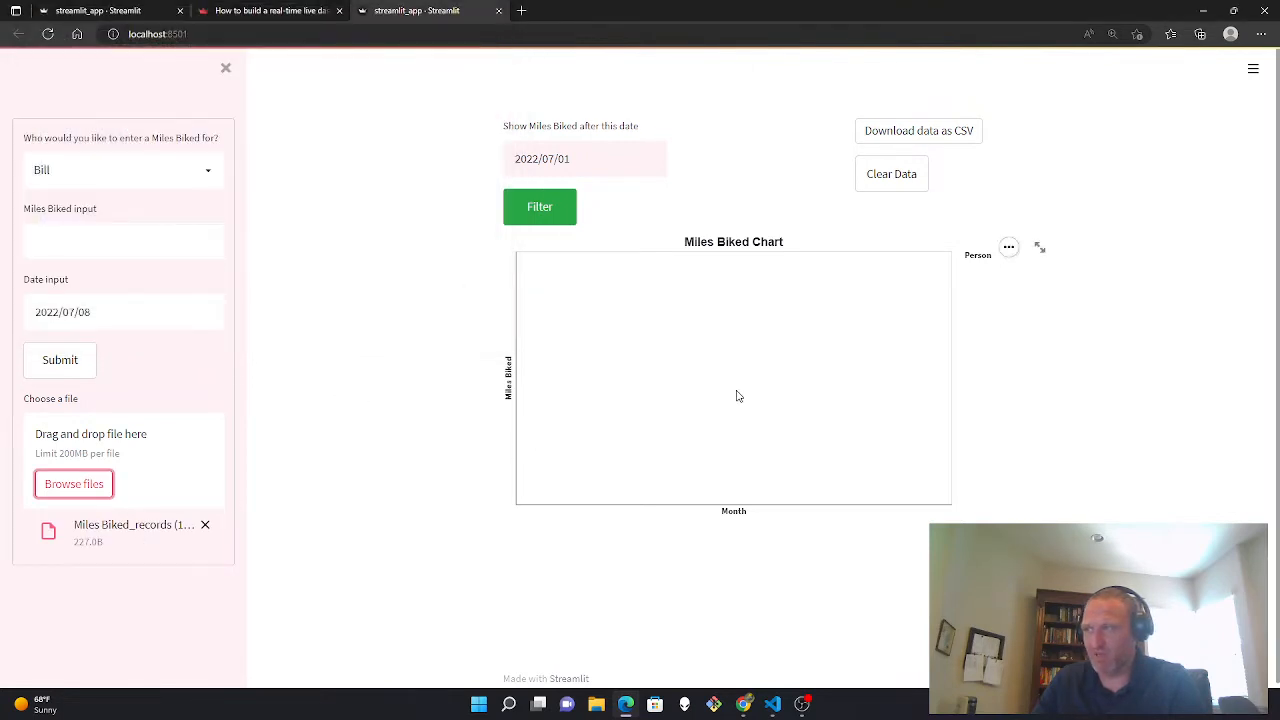
{"action": "left_click", "coordinate": [584, 158]}
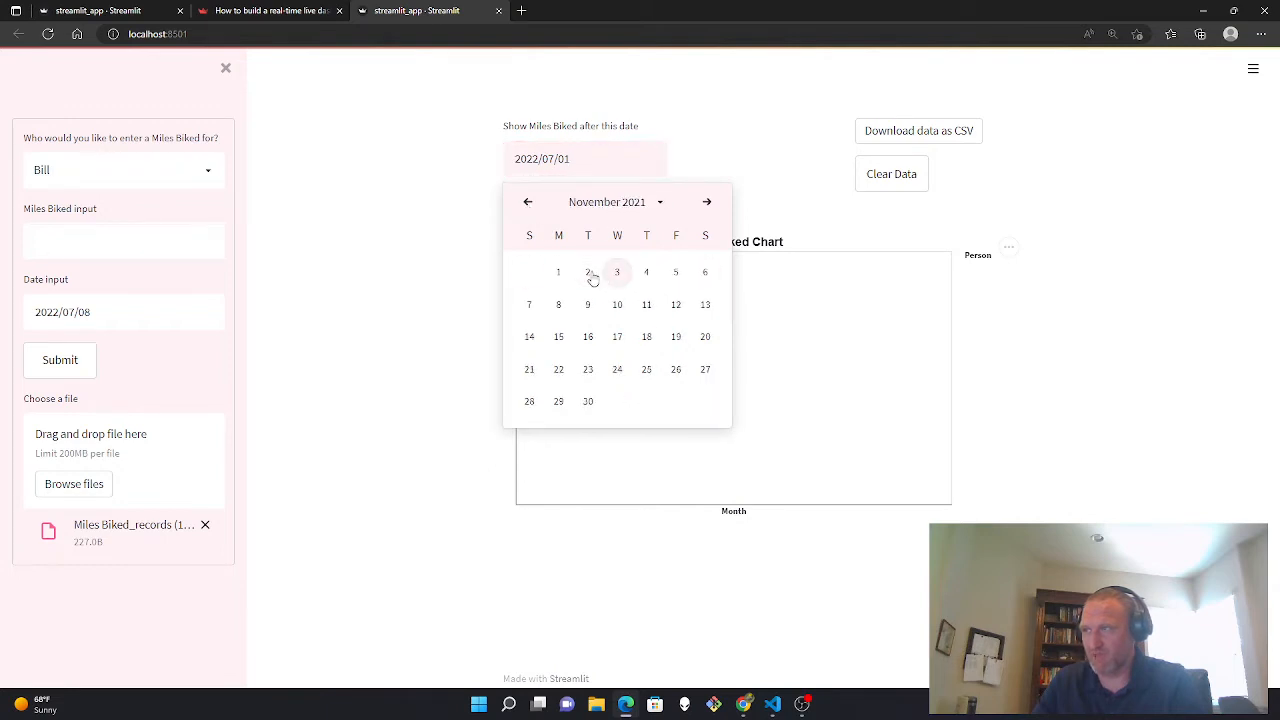
{"action": "left_click", "coordinate": [588, 271]}
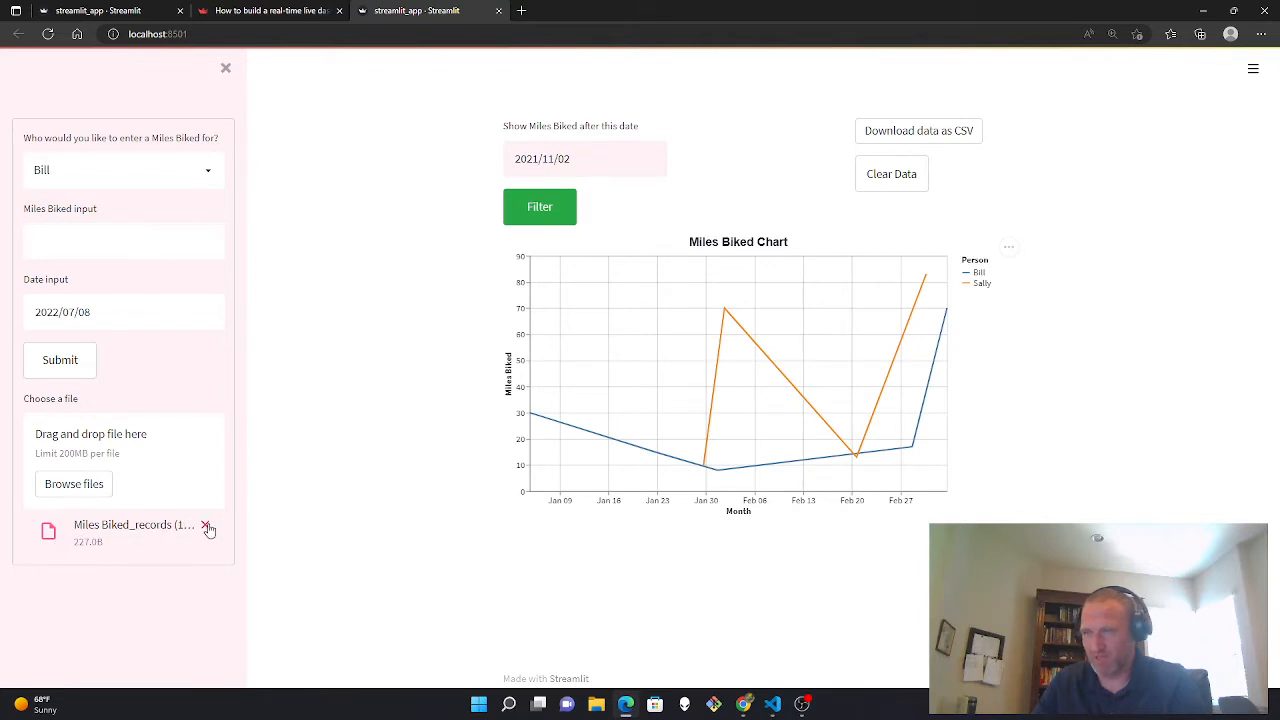
{"action": "left_click", "coordinate": [207, 527]}
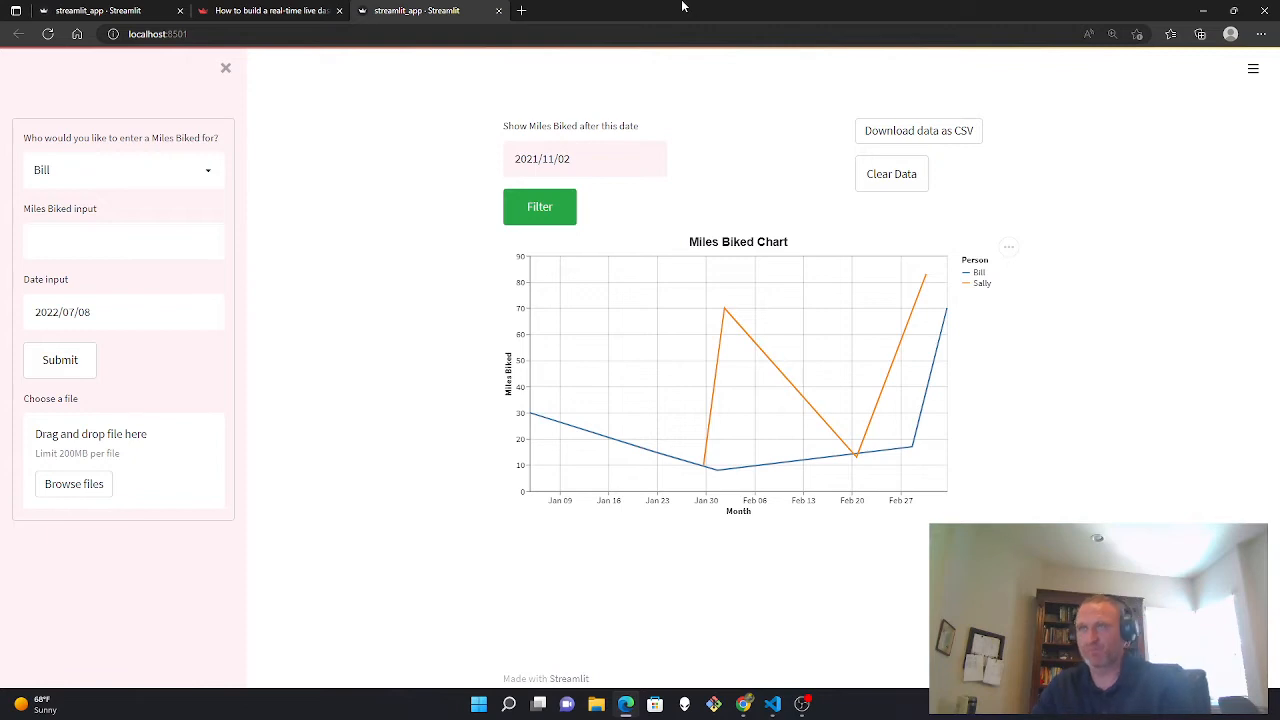
{"action": "mouse_move", "coordinate": [350, 60]}
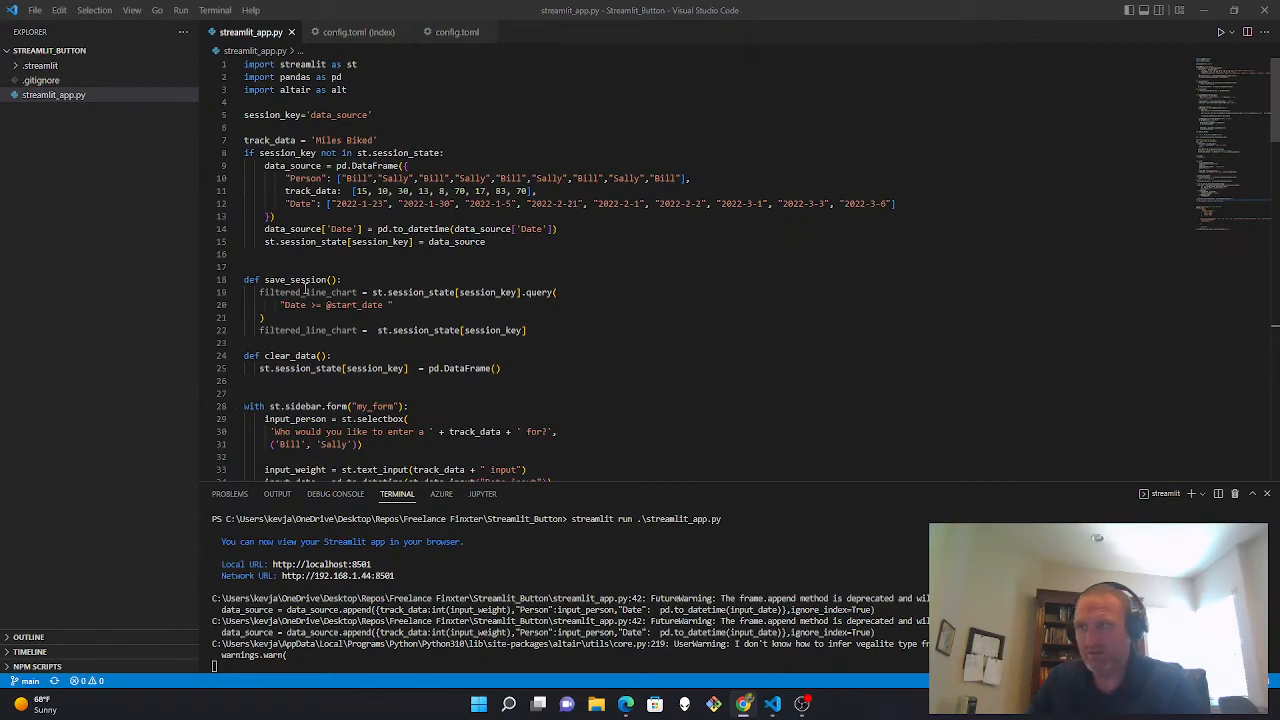
- Walk through the columns and on_click button code, then view .streamlit config.toml theme settings
{"action": "scroll", "scroll_direction": "down", "scroll_amount": 3}
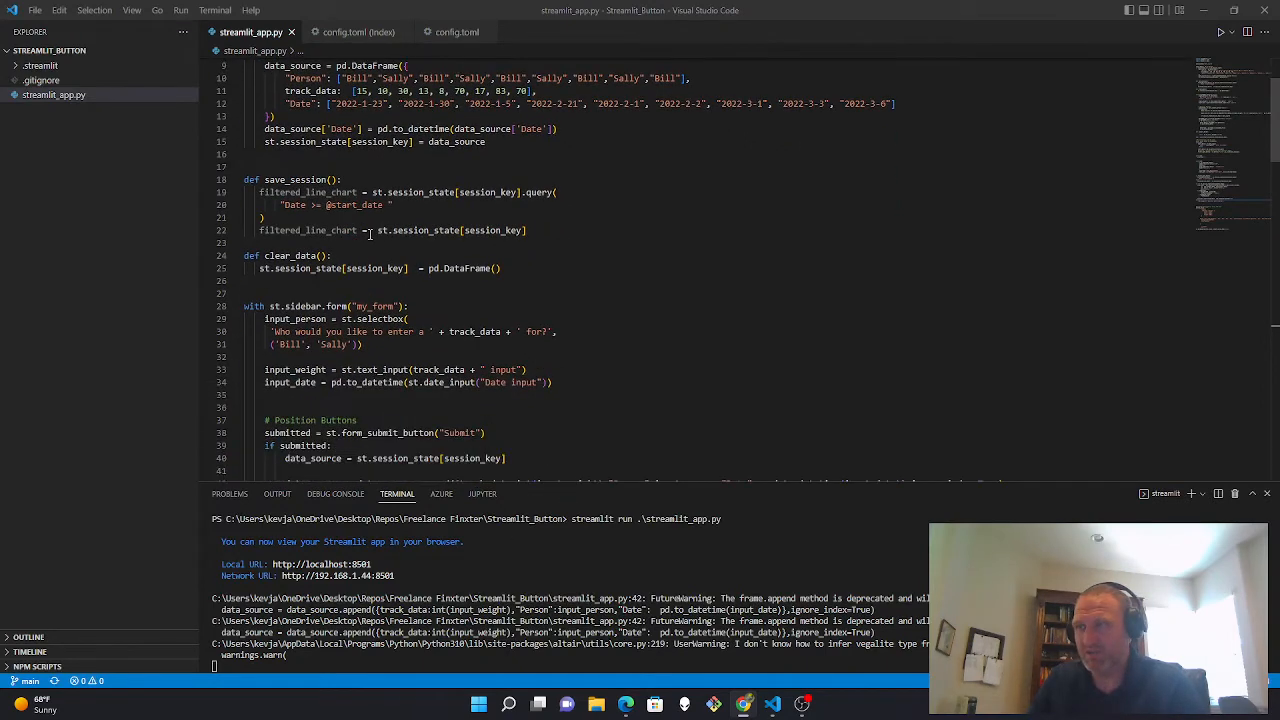
{"action": "scroll", "scroll_direction": "down", "scroll_amount": 3}
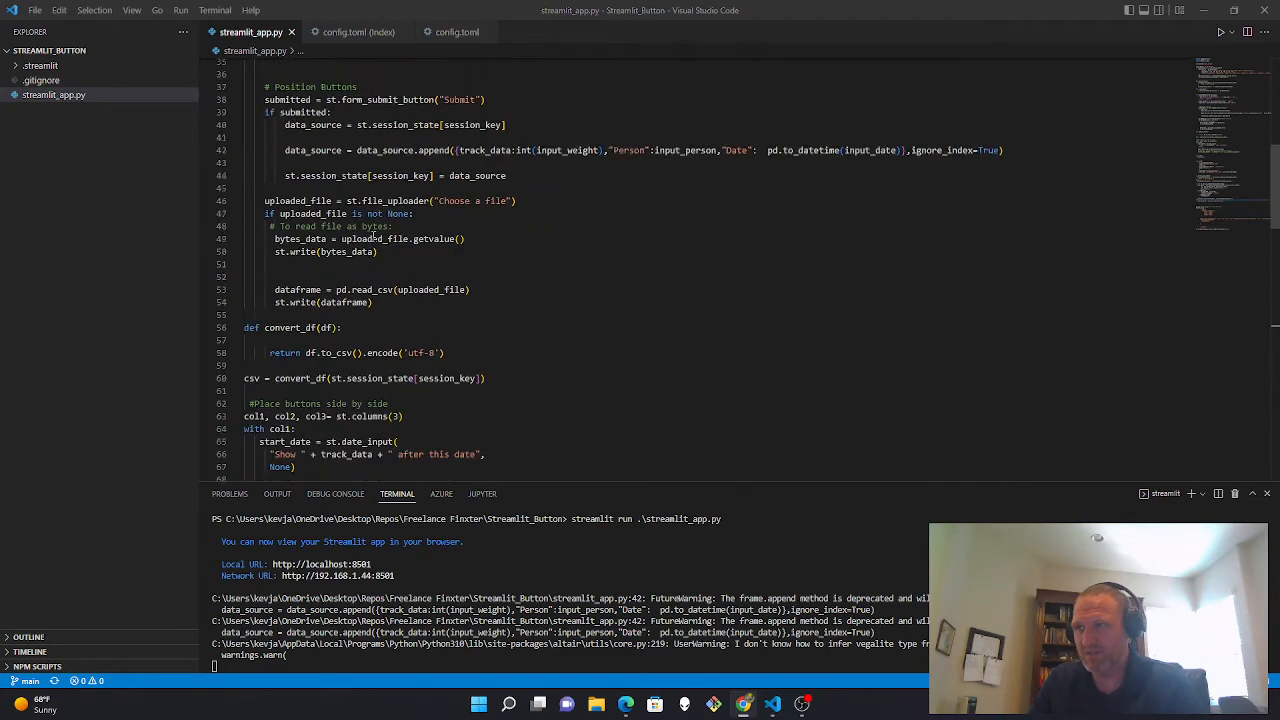
{"action": "scroll", "scroll_direction": "down", "scroll_amount": 3}
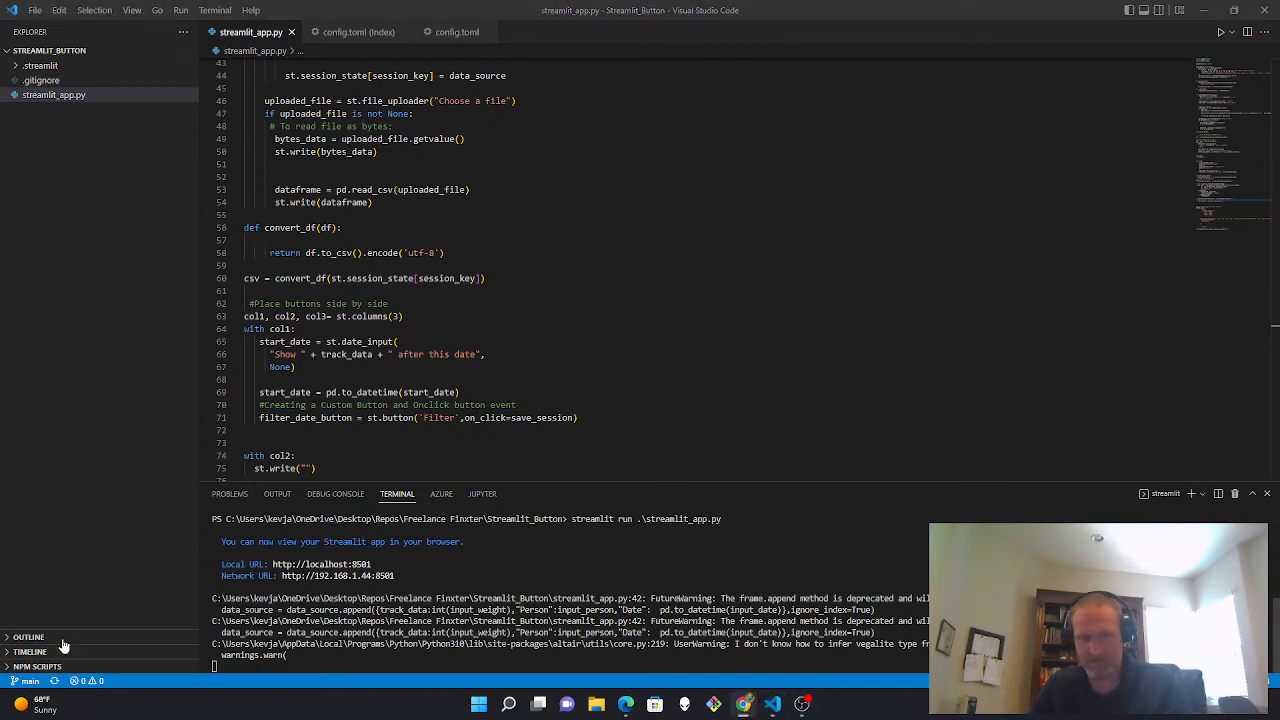
{"action": "left_click", "coordinate": [452, 660]}
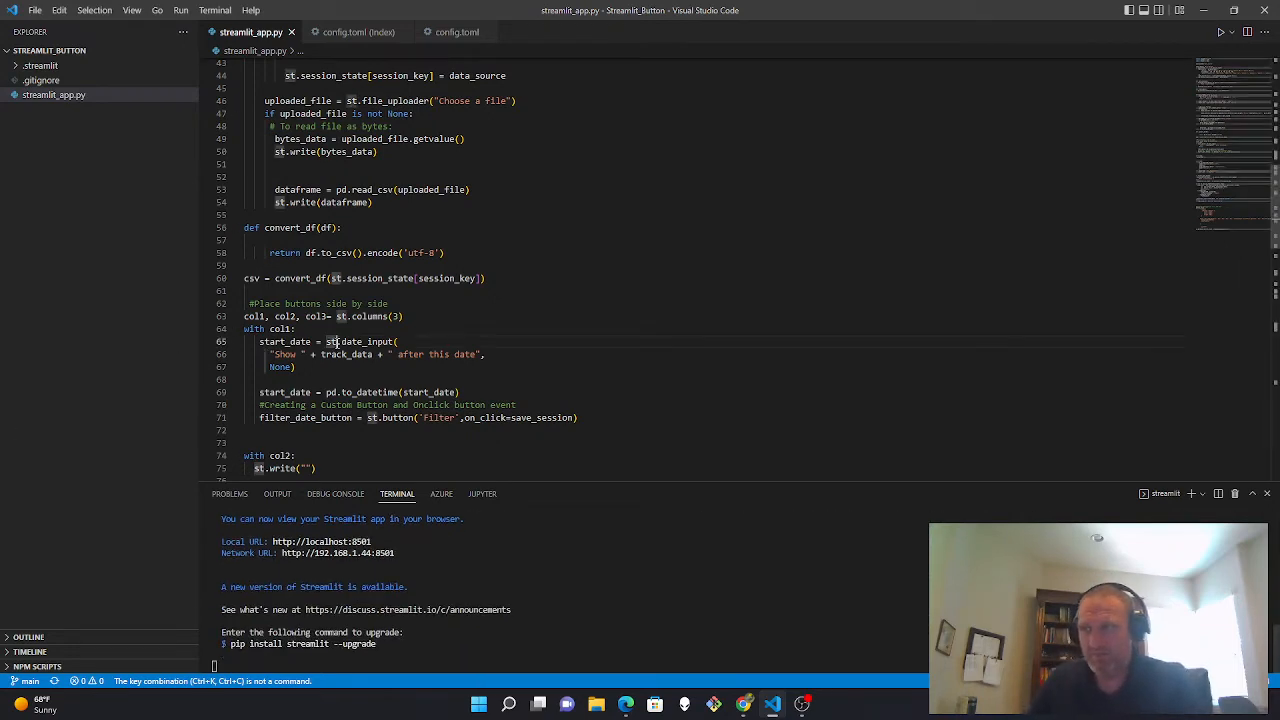
{"action": "scroll", "scroll_direction": "down", "scroll_amount": 3}
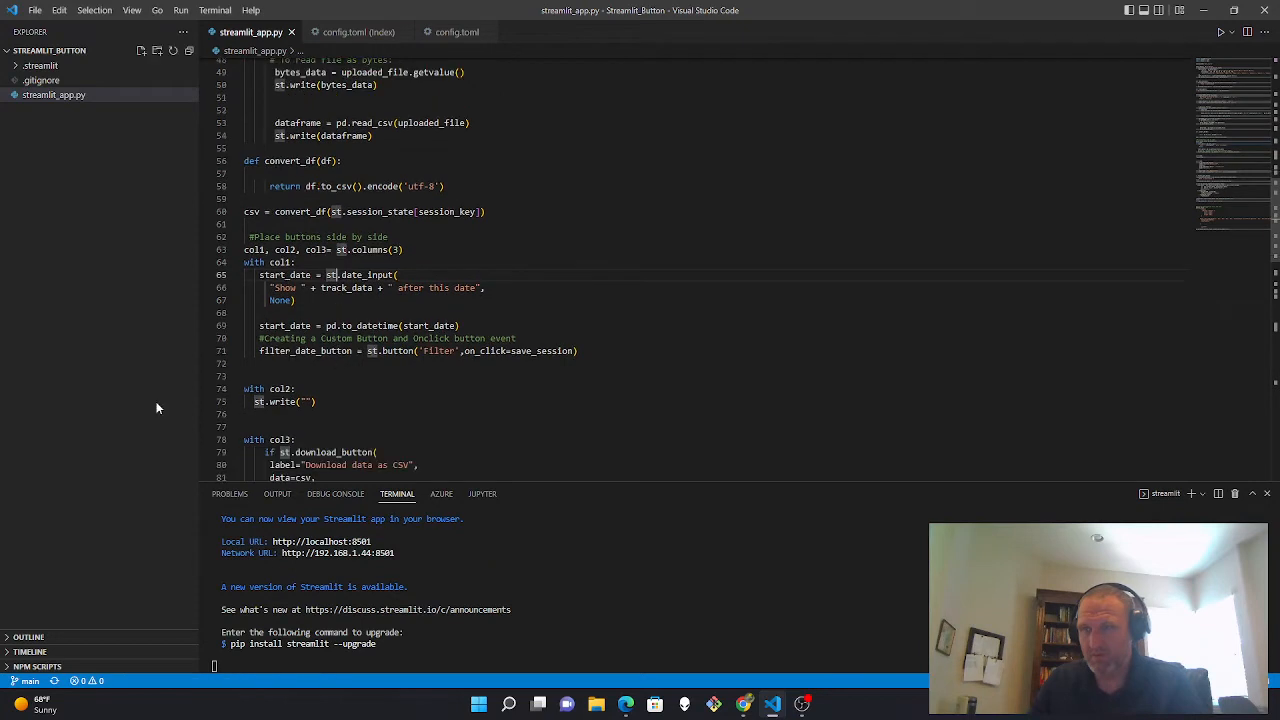
{"action": "mouse_move", "coordinate": [157, 585]}
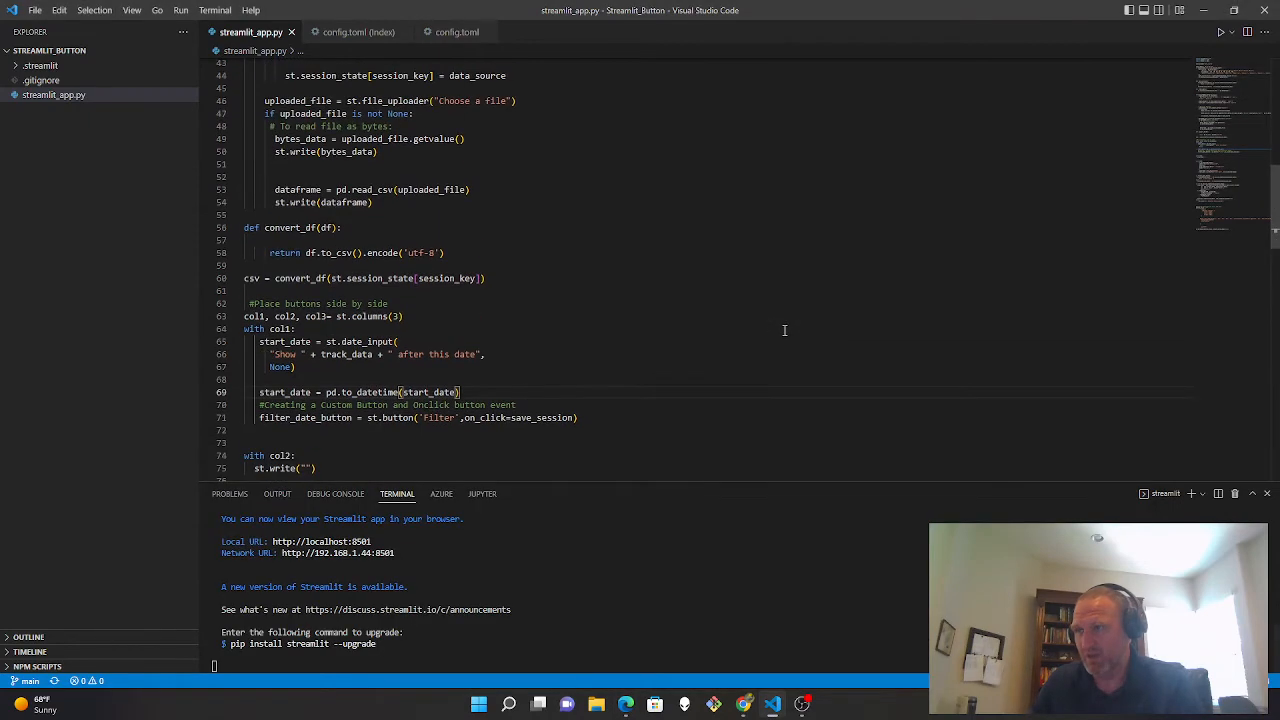
{"action": "scroll", "scroll_direction": "down", "scroll_amount": 3}
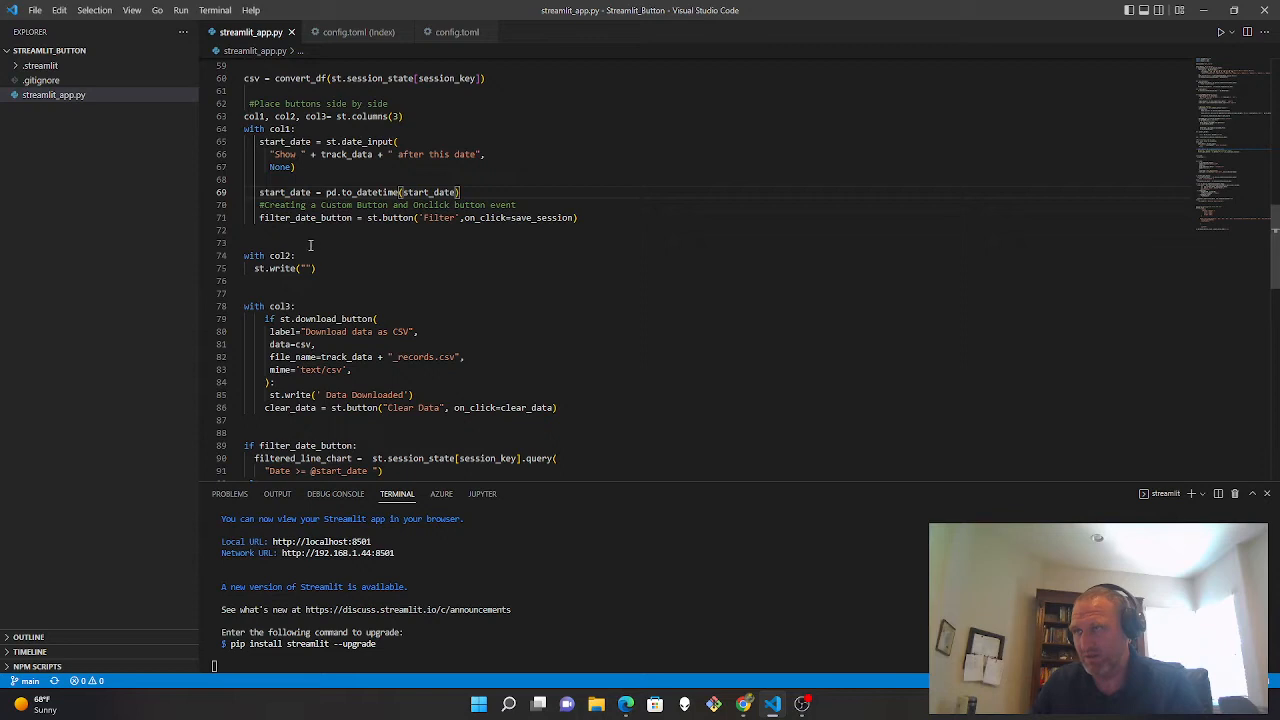
{"action": "scroll", "scroll_direction": "down", "scroll_amount": 3}
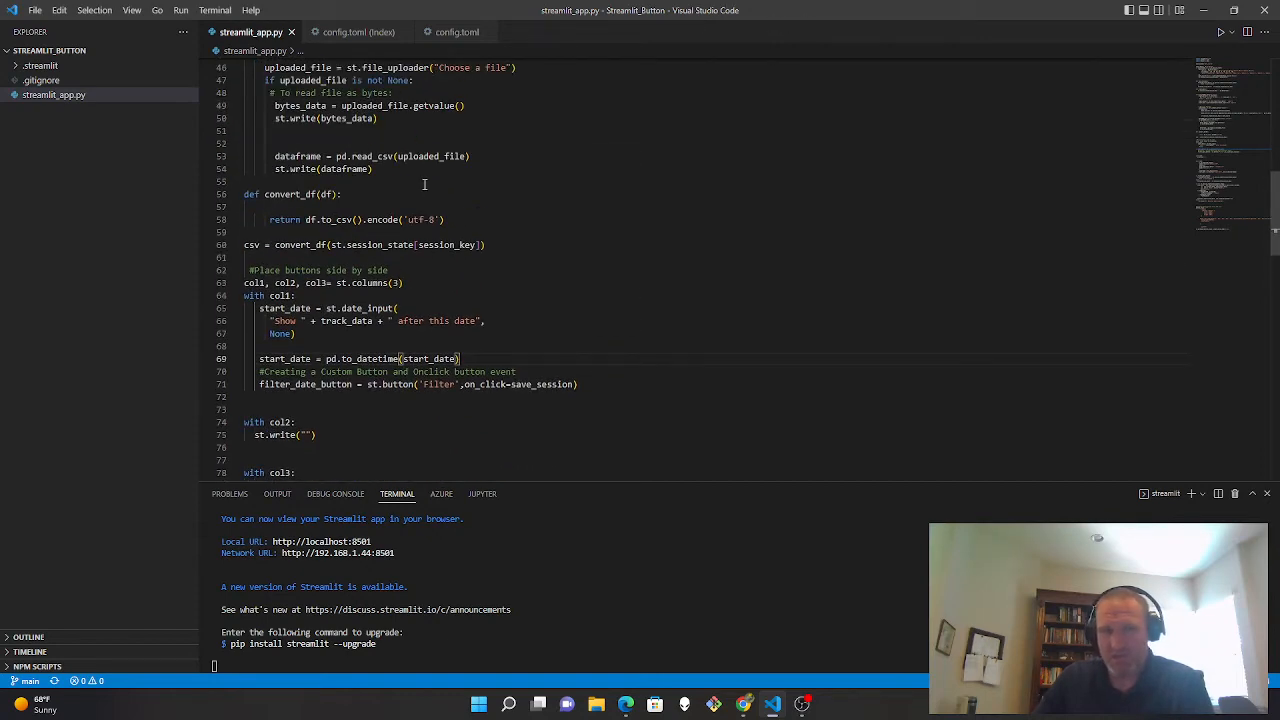
{"action": "scroll", "scroll_direction": "down", "scroll_amount": 3}
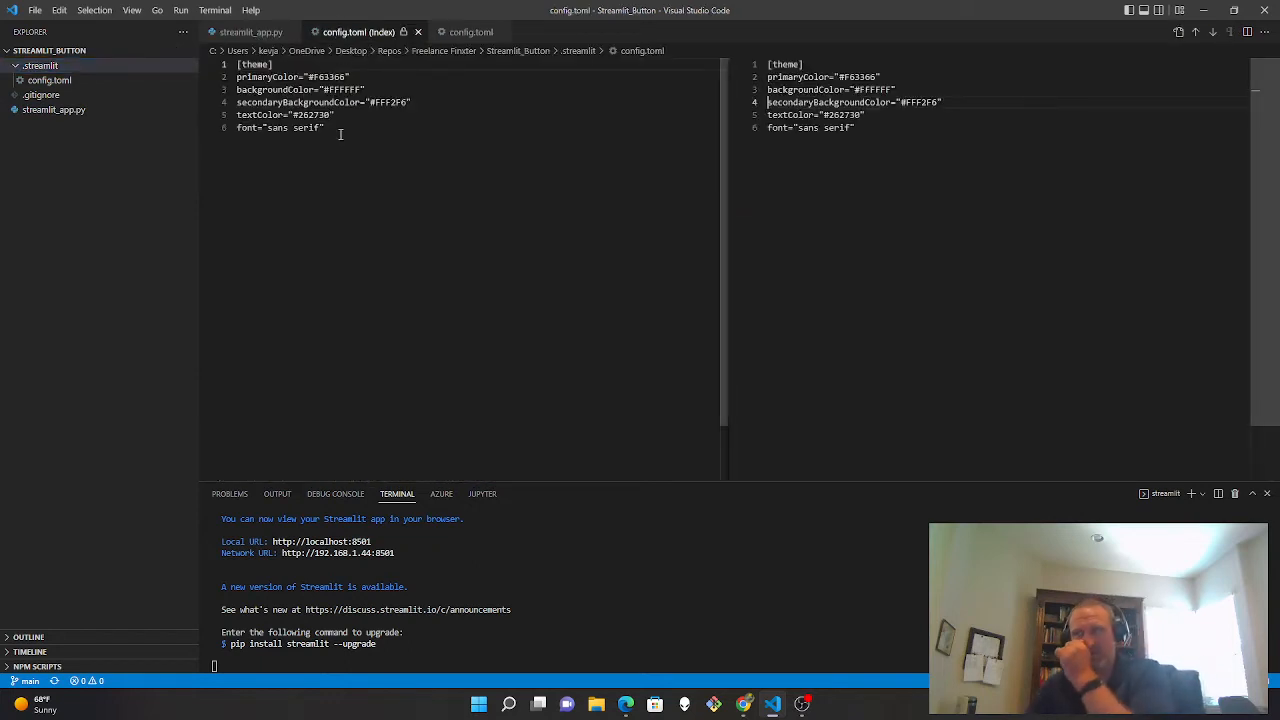
- Return to streamlit_app.py showing the data setup, save_session and clear_data functions
{"action": "left_click_drag", "start_coordinate": [290, 114], "coordinate": [323, 127]}
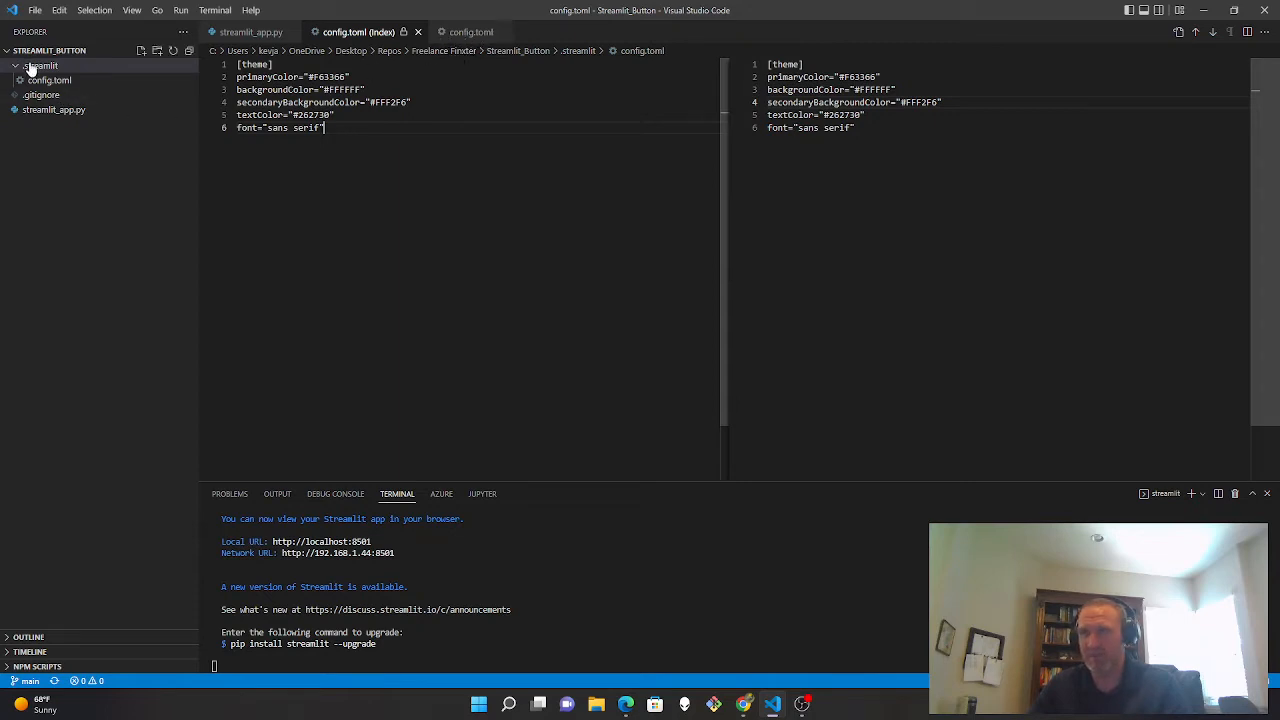
{"action": "mouse_move", "coordinate": [45, 90]}
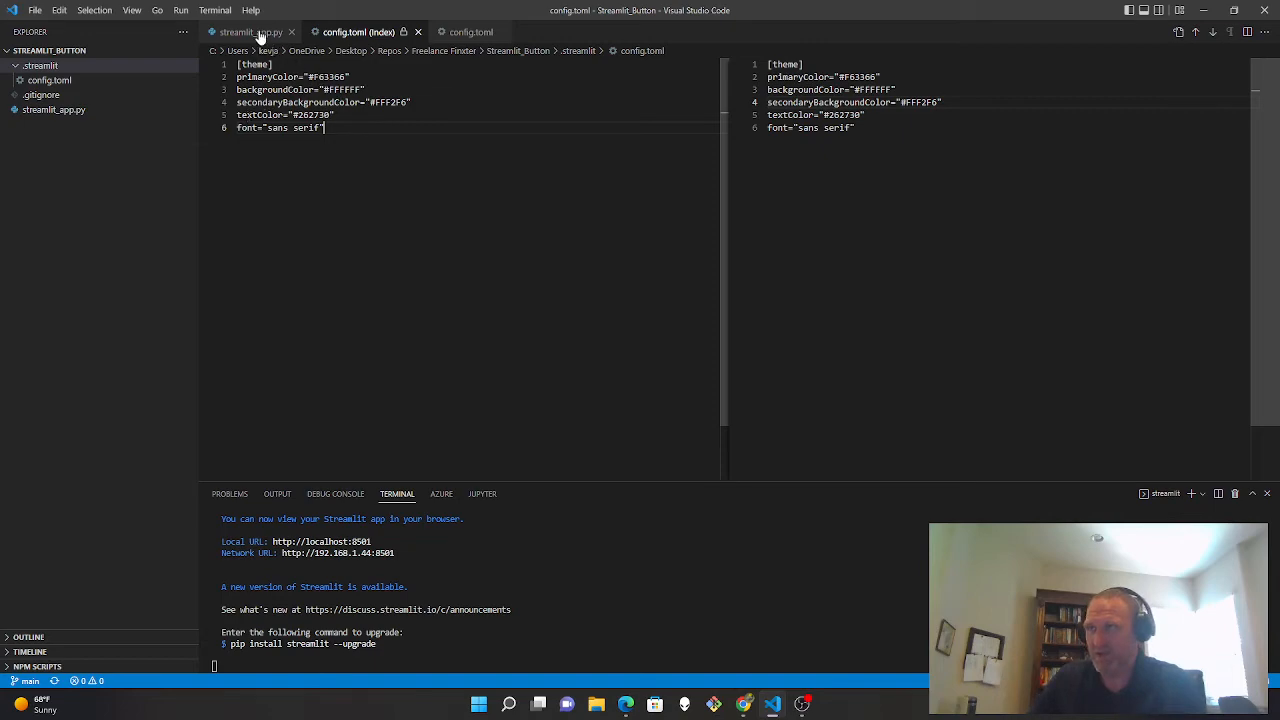
{"action": "left_click", "coordinate": [244, 32]}
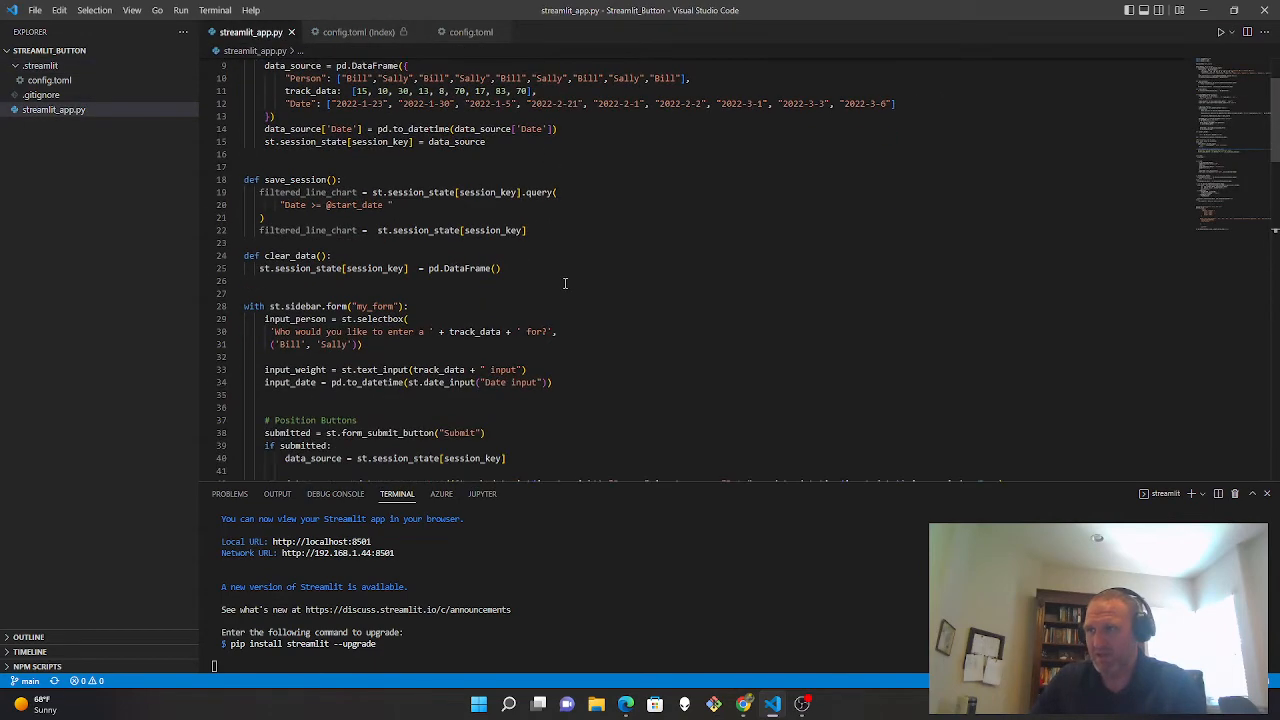
- Scroll the script, then bring up the Streamlit dashboard's app menu
{"action": "scroll", "scroll_direction": "down", "scroll_amount": 3}
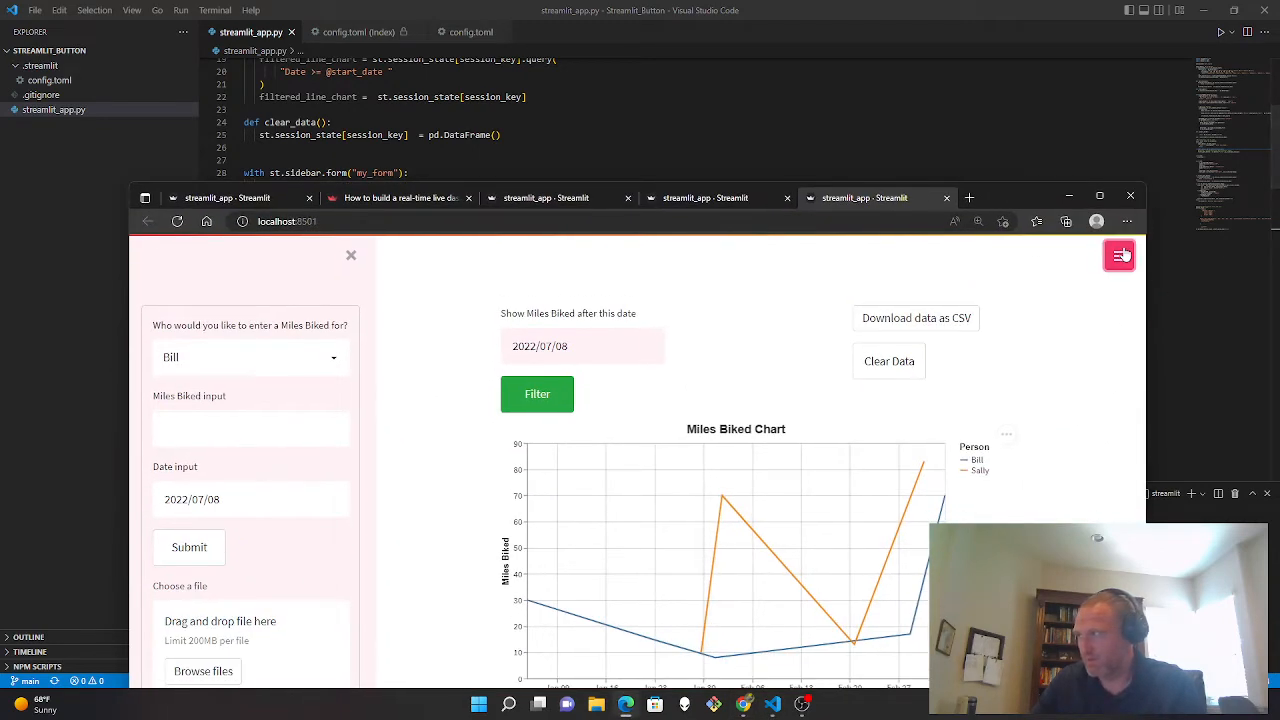
{"action": "left_click", "coordinate": [1119, 255]}
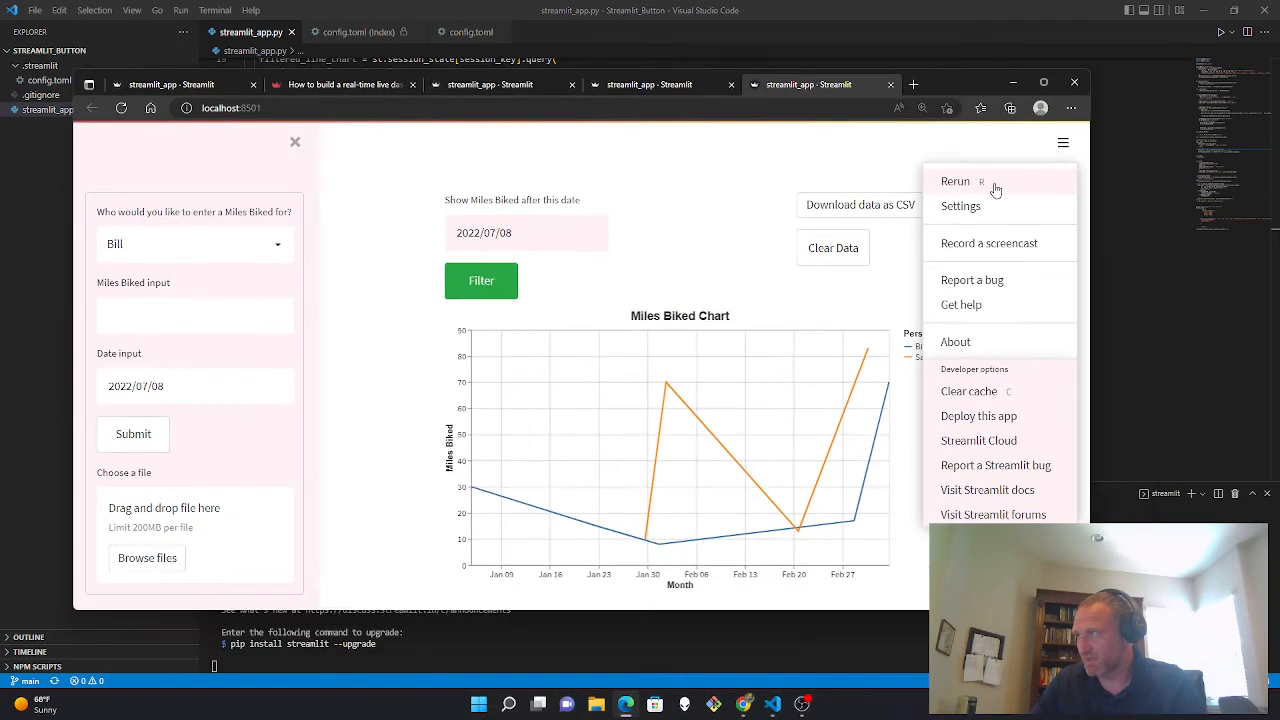
- Review the theme choices in Streamlit Settings and switch the dashboard theme to Dark
{"action": "left_click", "coordinate": [960, 206]}
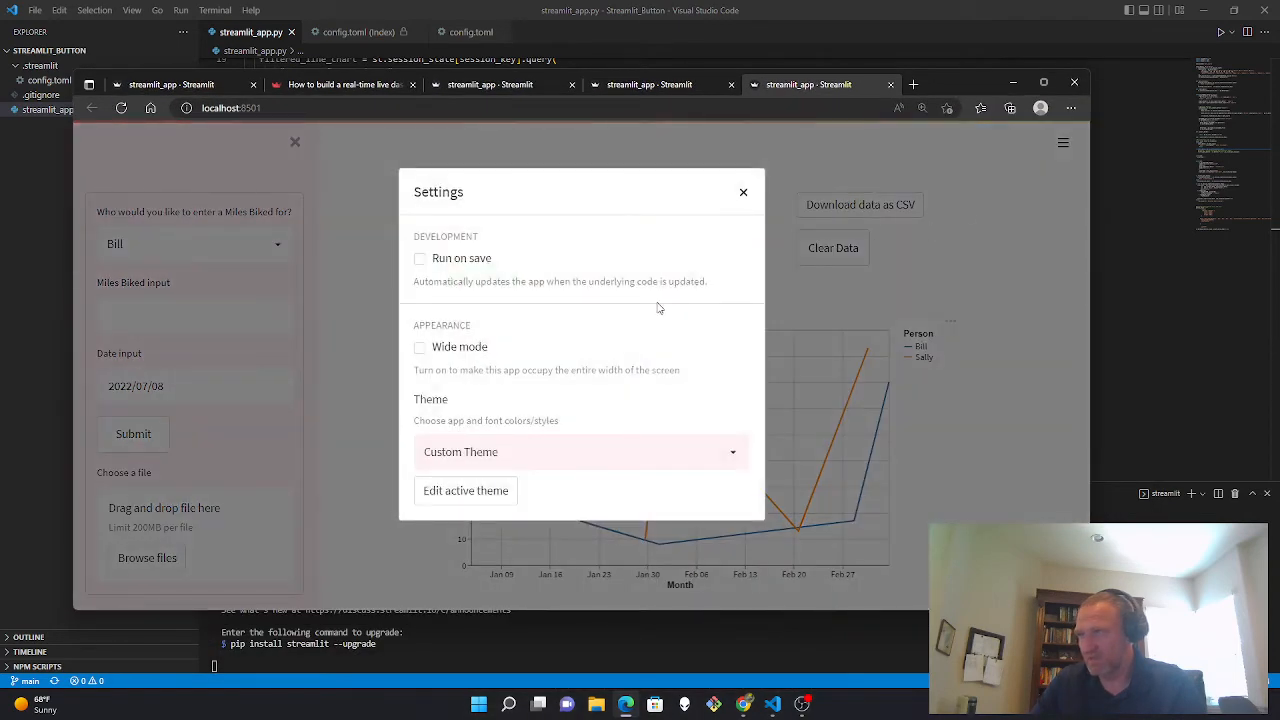
{"action": "left_click", "coordinate": [580, 451]}
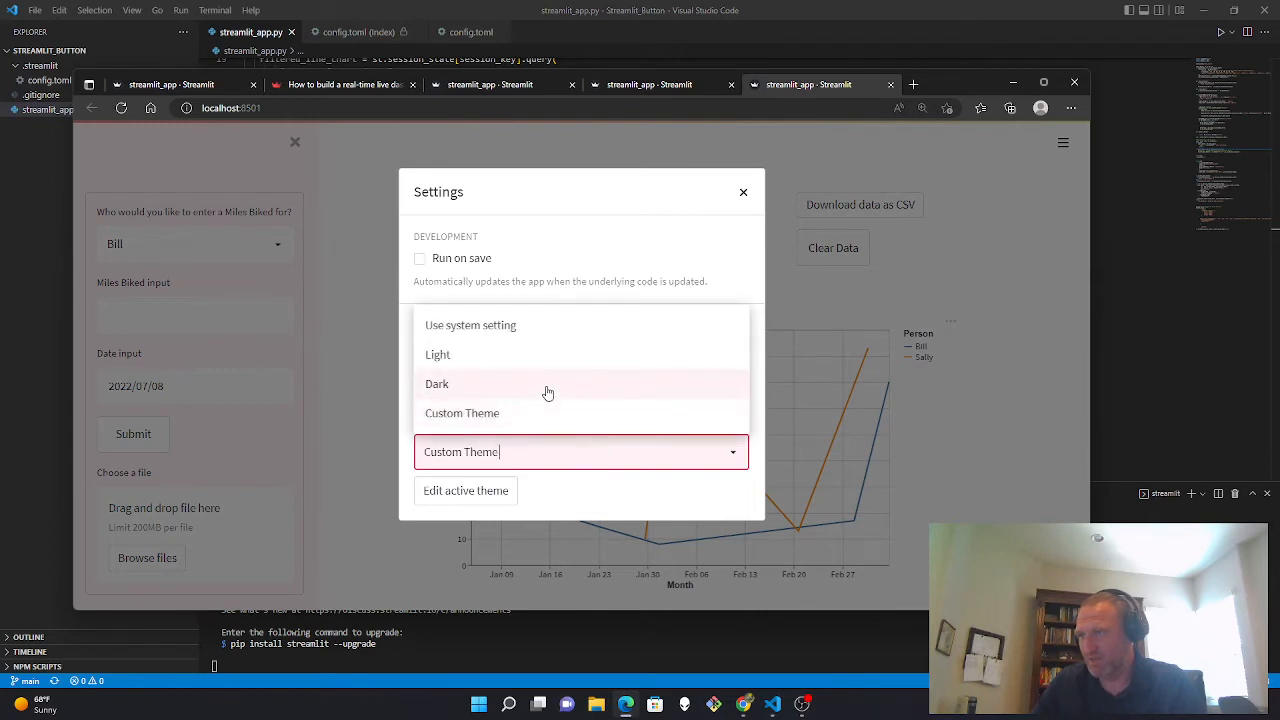
{"action": "left_click", "coordinate": [437, 384]}
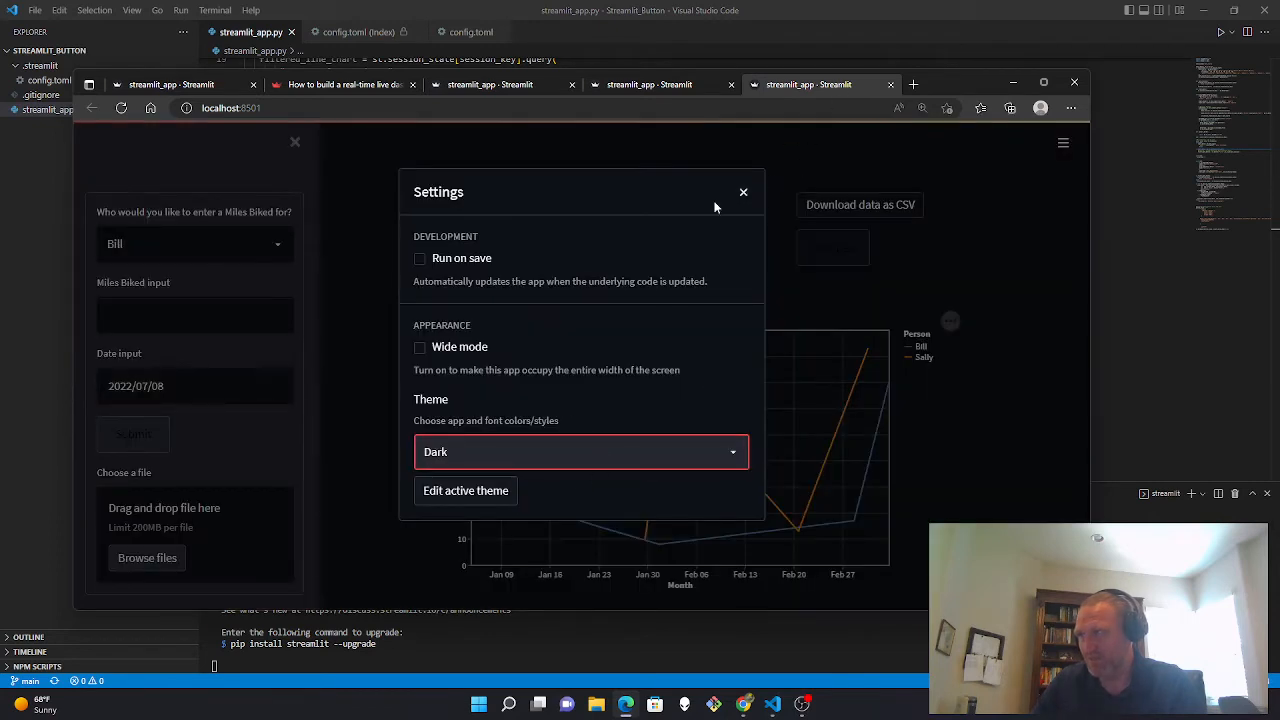
{"action": "left_click", "coordinate": [581, 451]}
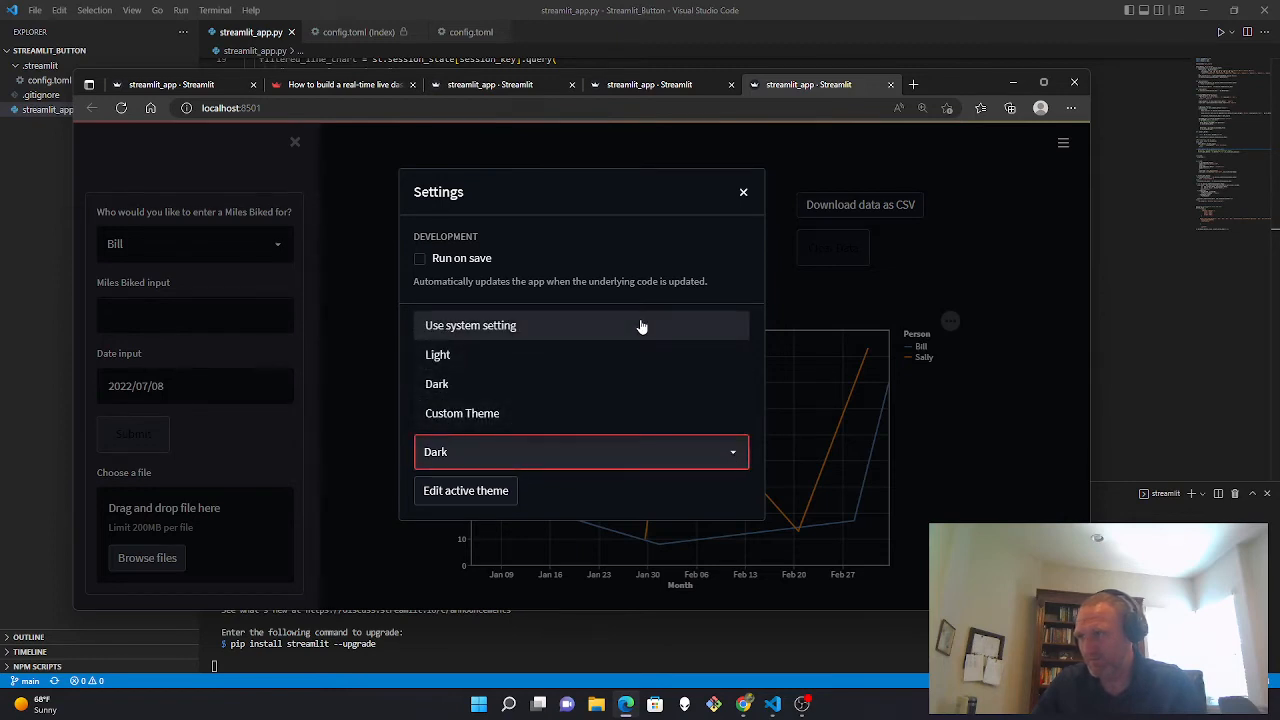
{"action": "left_click", "coordinate": [470, 325]}
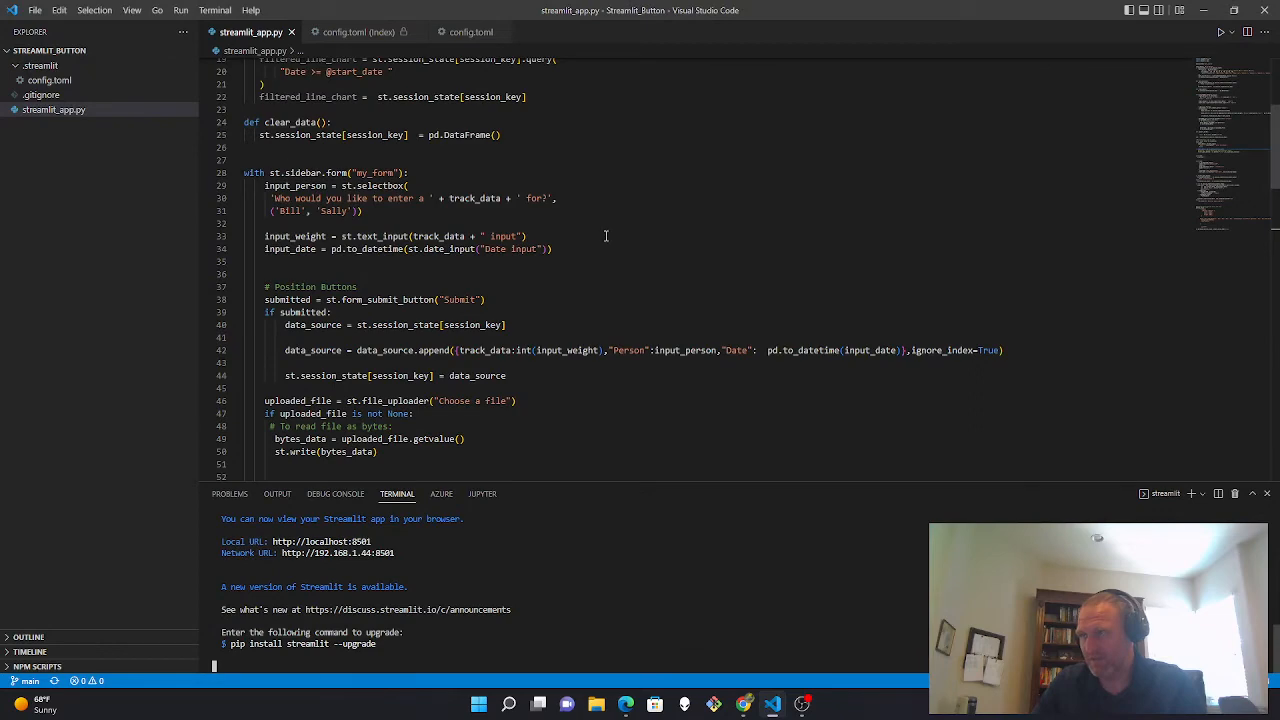
- Review the .stButton and #root button_style CSS, then open localhost:8501 from the terminal
{"action": "scroll", "scroll_direction": "down", "scroll_amount": 3}
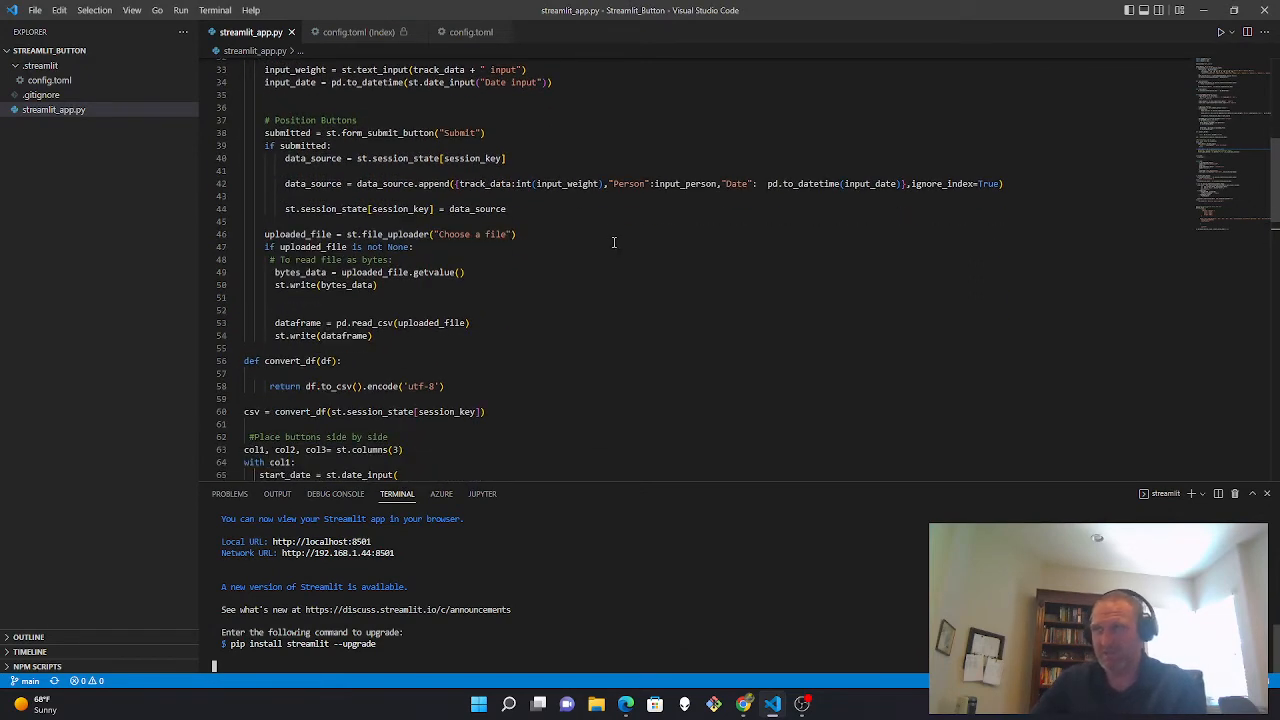
{"action": "scroll", "scroll_direction": "down", "scroll_amount": 3}
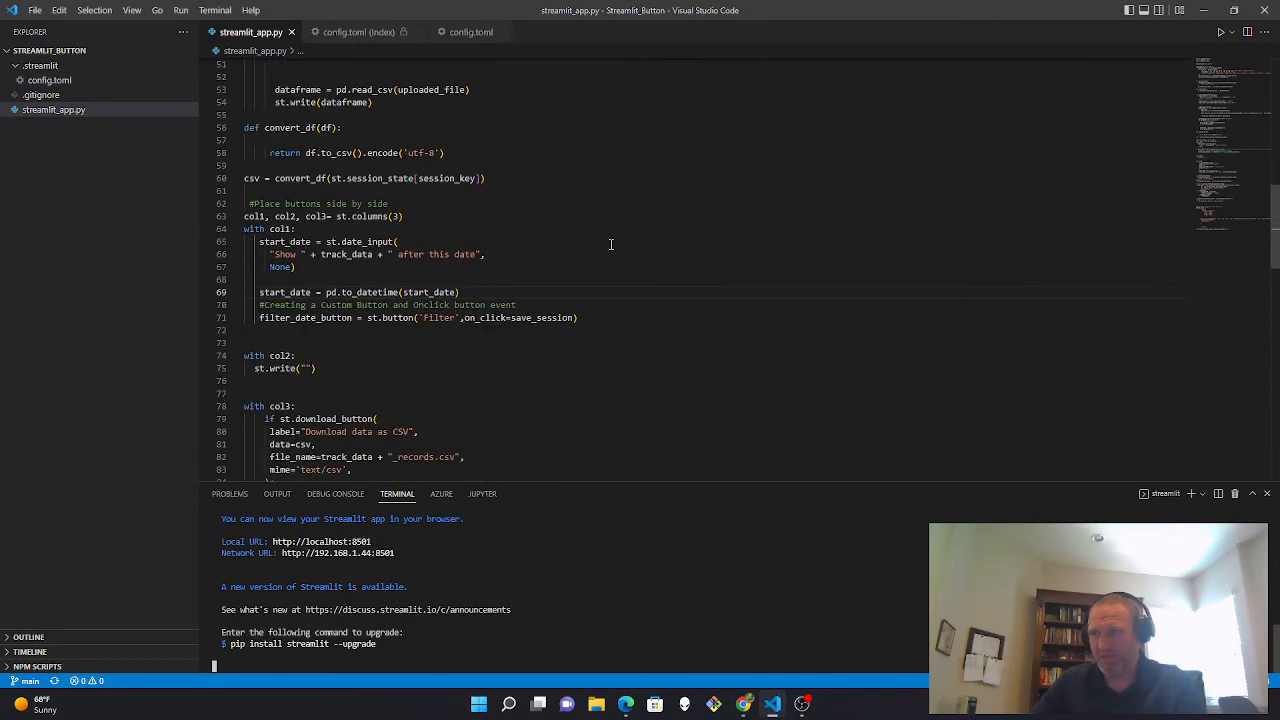
{"action": "scroll", "scroll_direction": "down", "scroll_amount": 3}
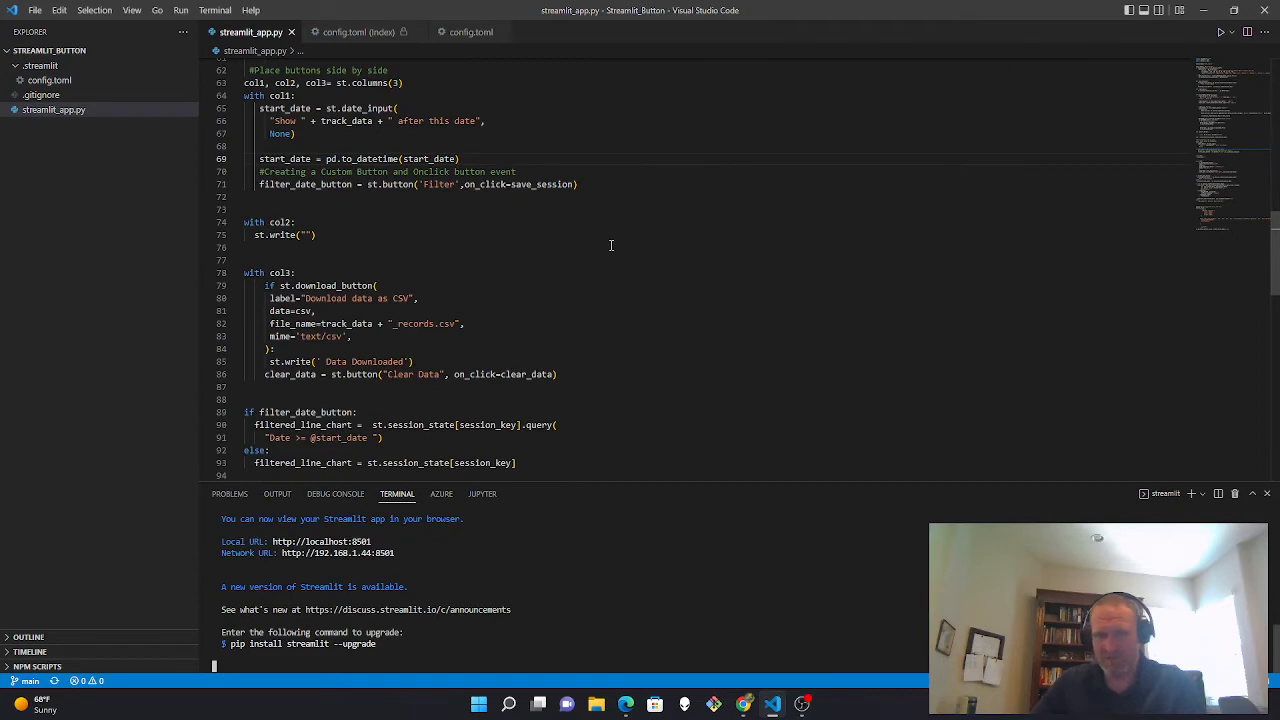
{"action": "scroll", "scroll_direction": "down", "scroll_amount": 3}
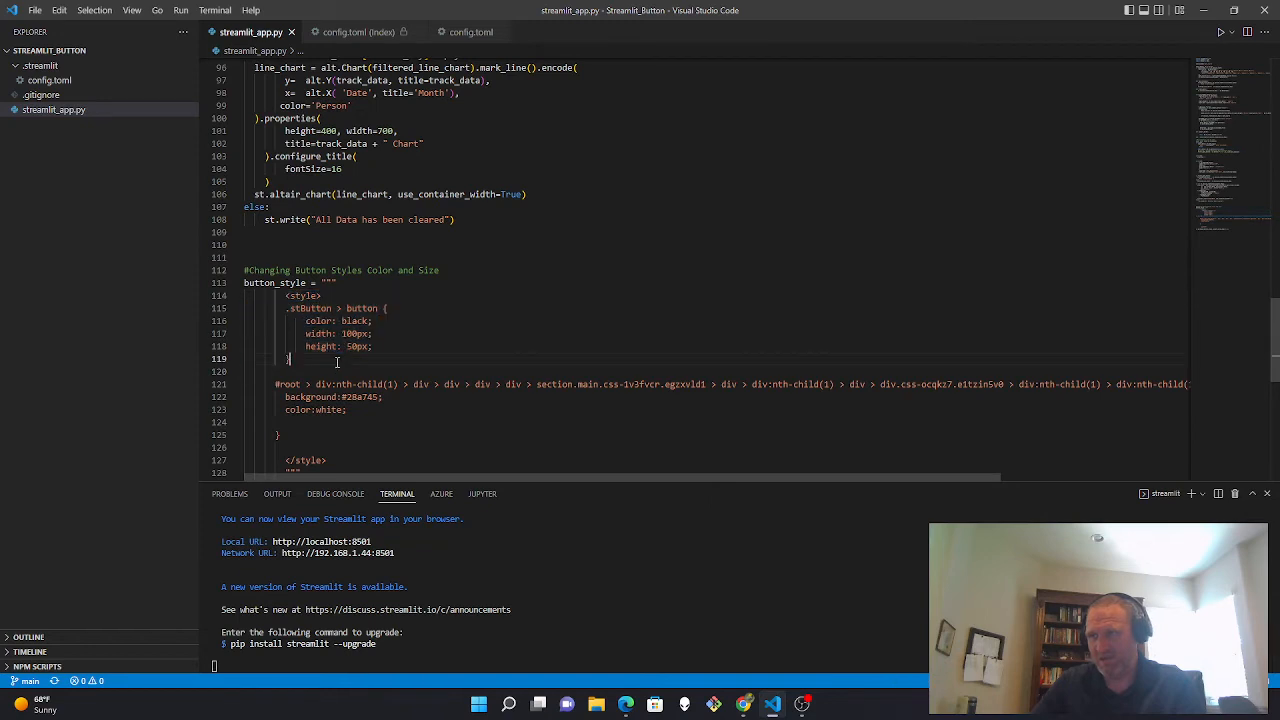
{"action": "left_click_drag", "start_coordinate": [285, 308], "coordinate": [290, 358]}
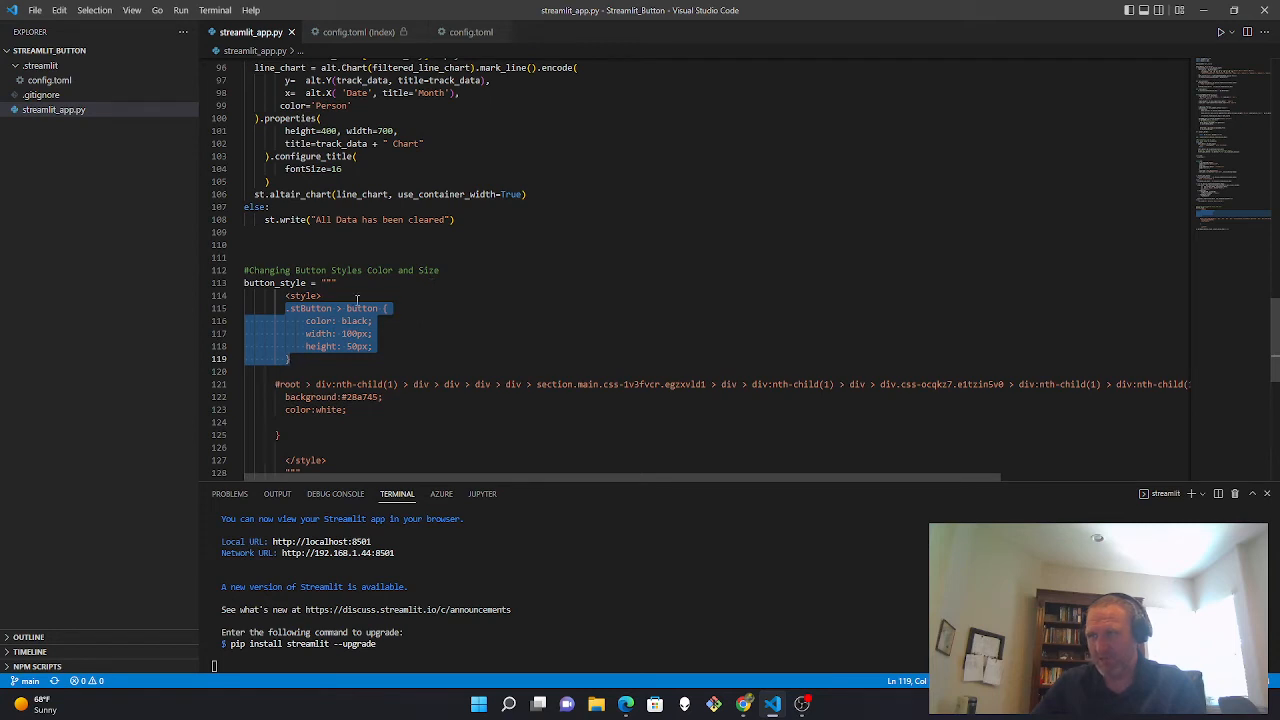
{"action": "mouse_move", "coordinate": [338, 369]}
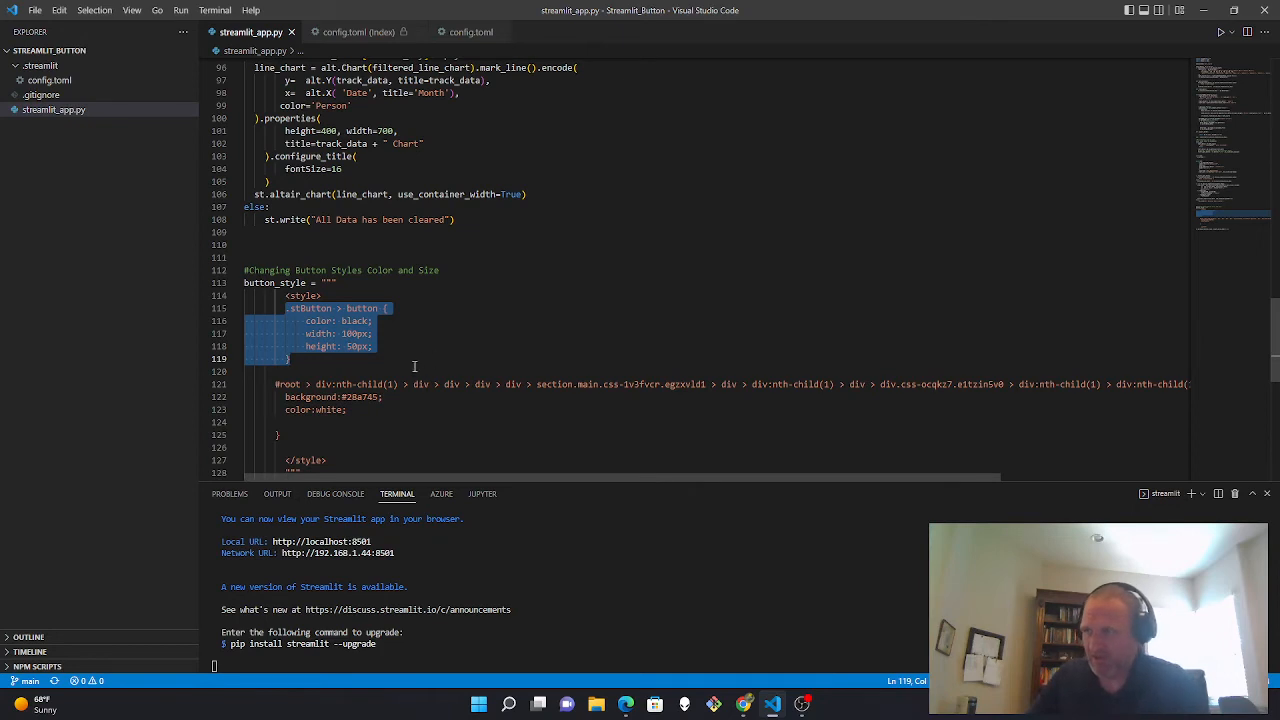
{"action": "scroll", "scroll_direction": "down", "scroll_amount": 3}
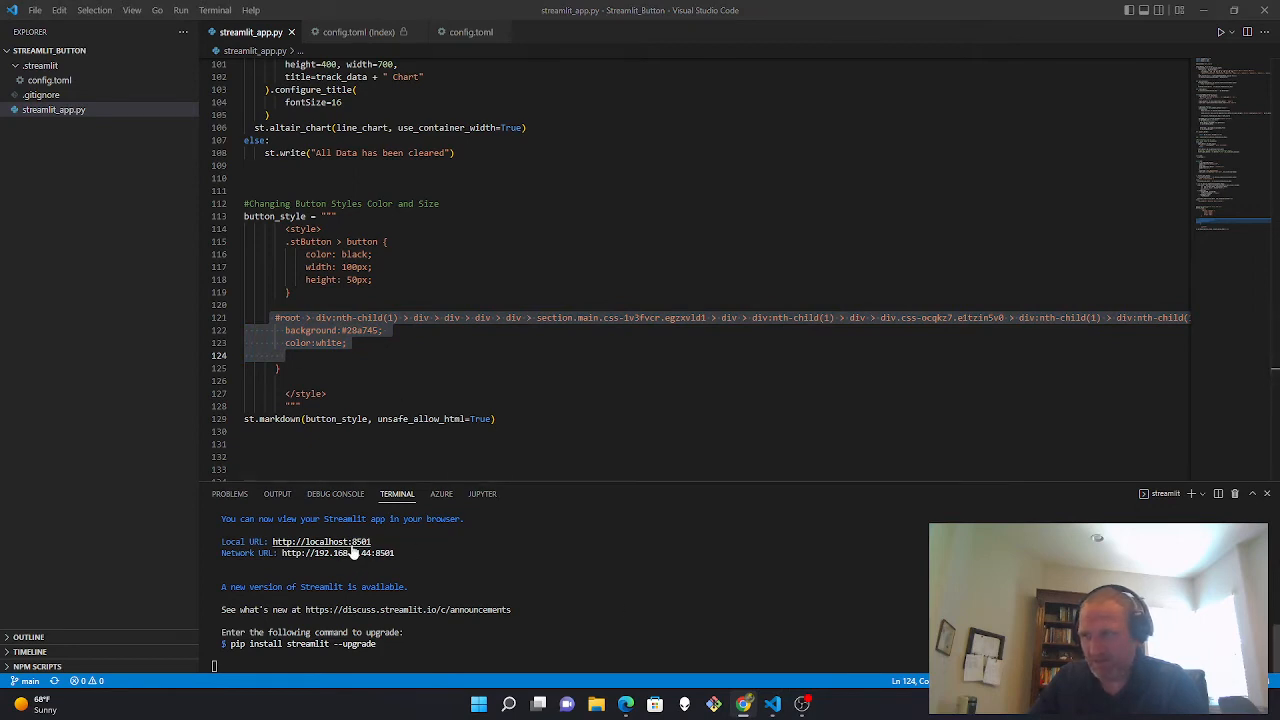
{"action": "left_click", "coordinate": [320, 541]}
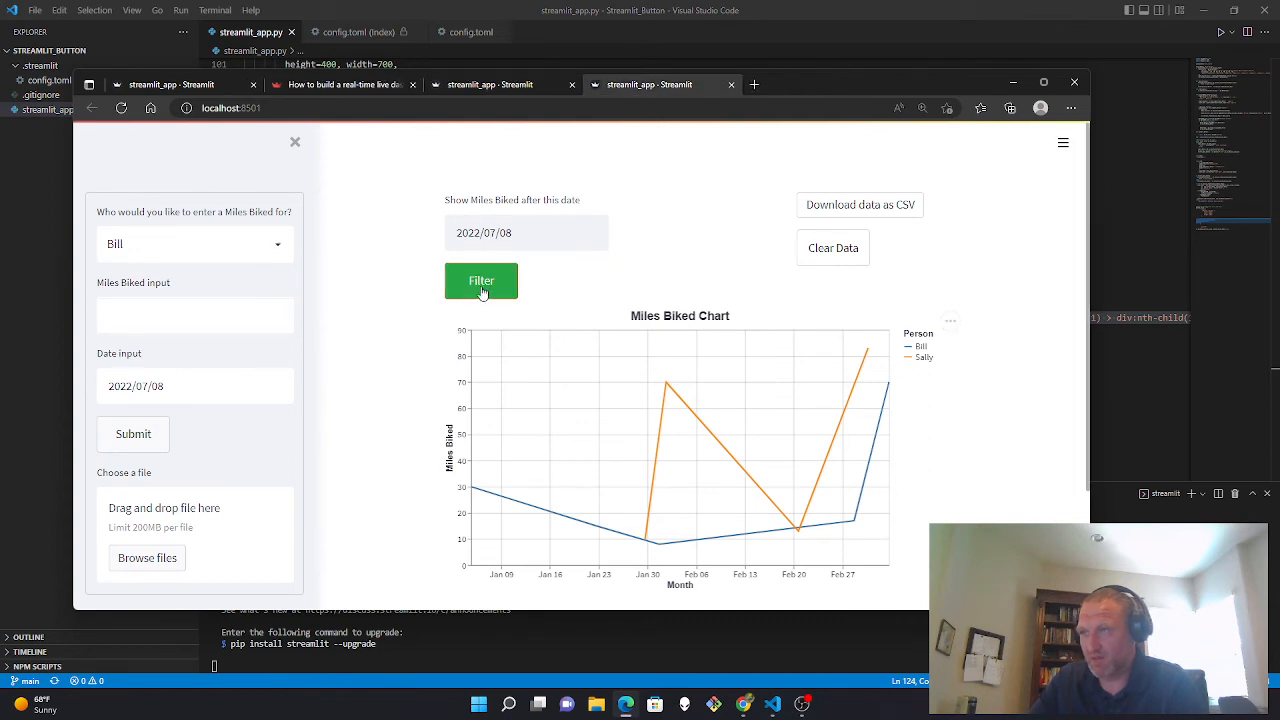
- Inspect the Filter button in developer tools and copy its CSS selector
{"action": "right_click", "coordinate": [485, 290]}
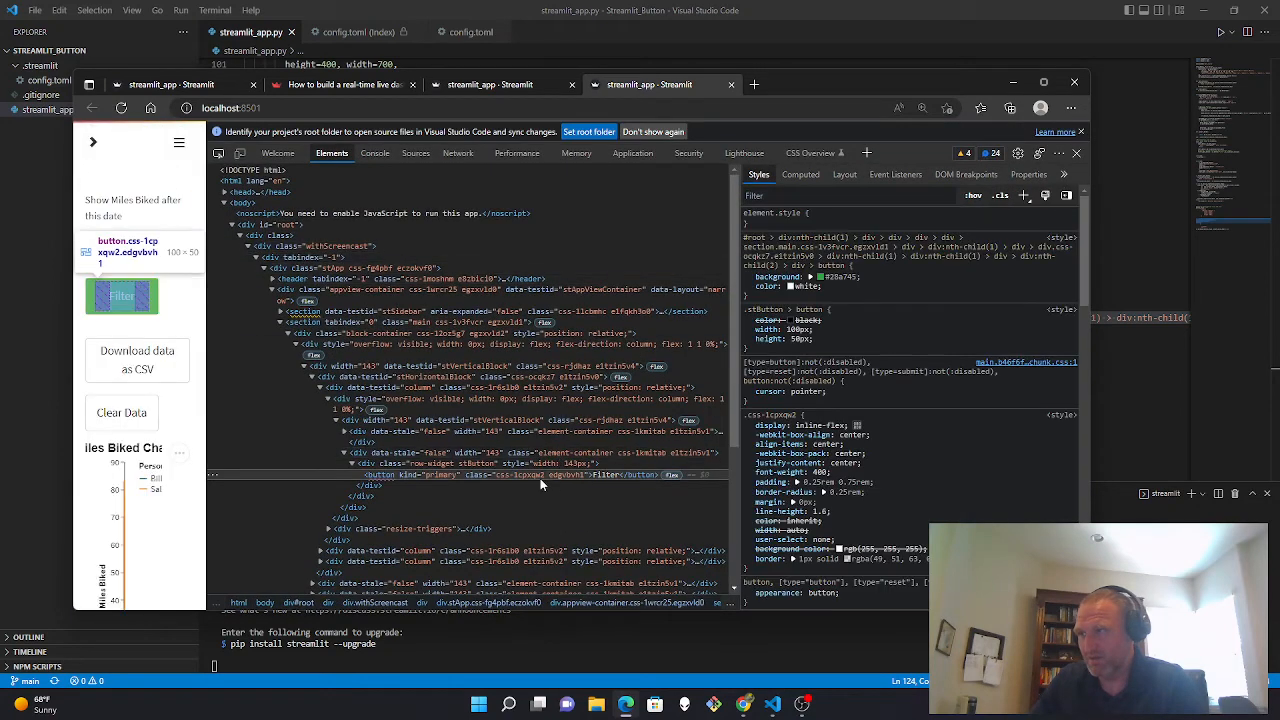
{"action": "mouse_move", "coordinate": [630, 480]}
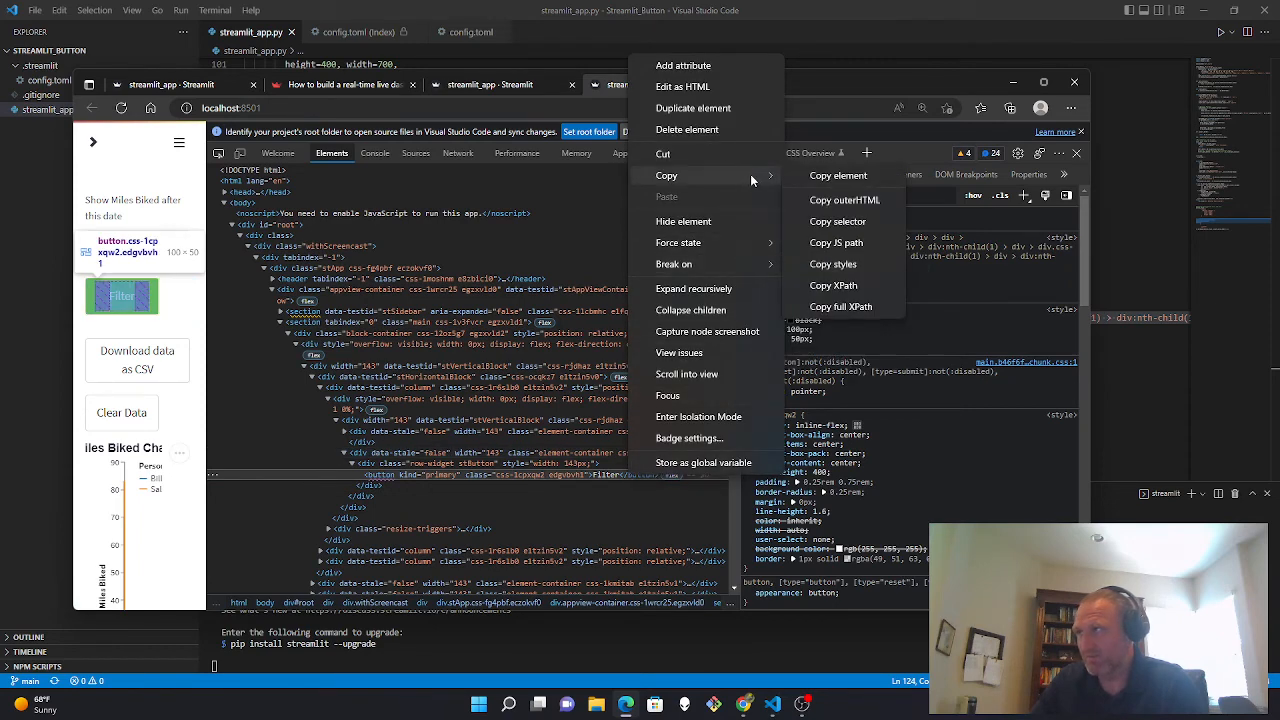
{"action": "mouse_move", "coordinate": [838, 221]}
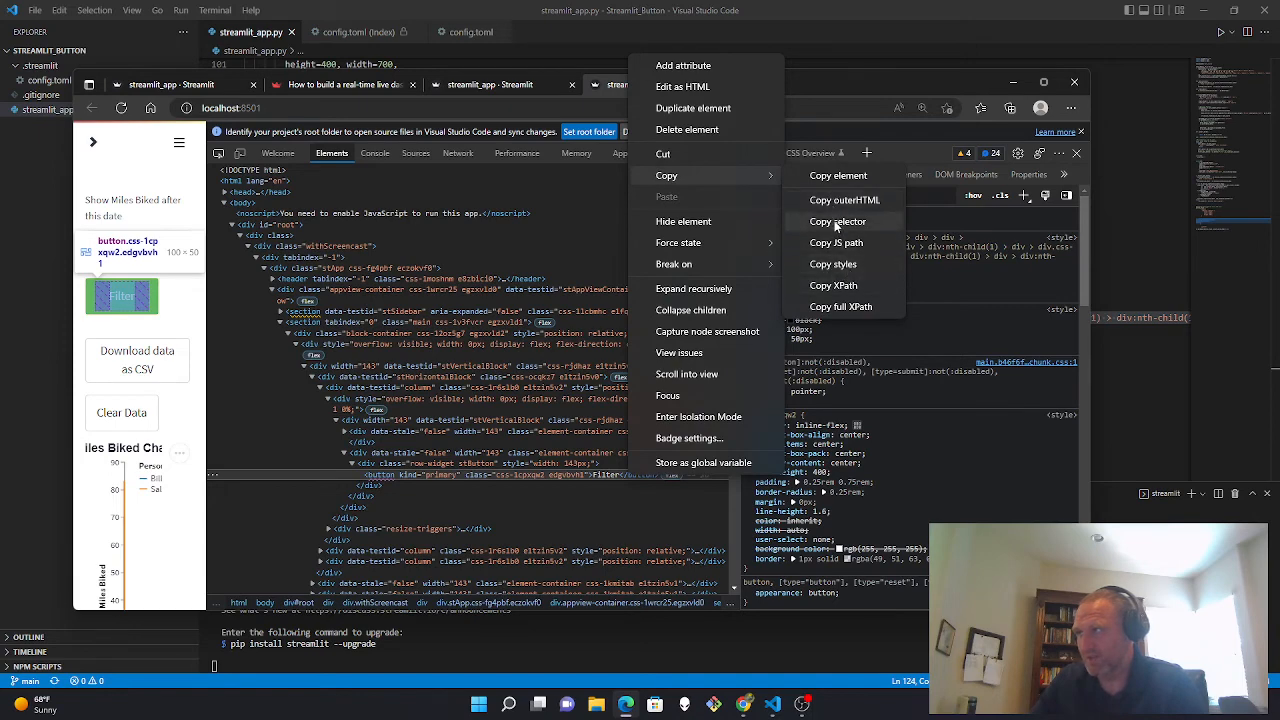
{"action": "left_click", "coordinate": [838, 221]}
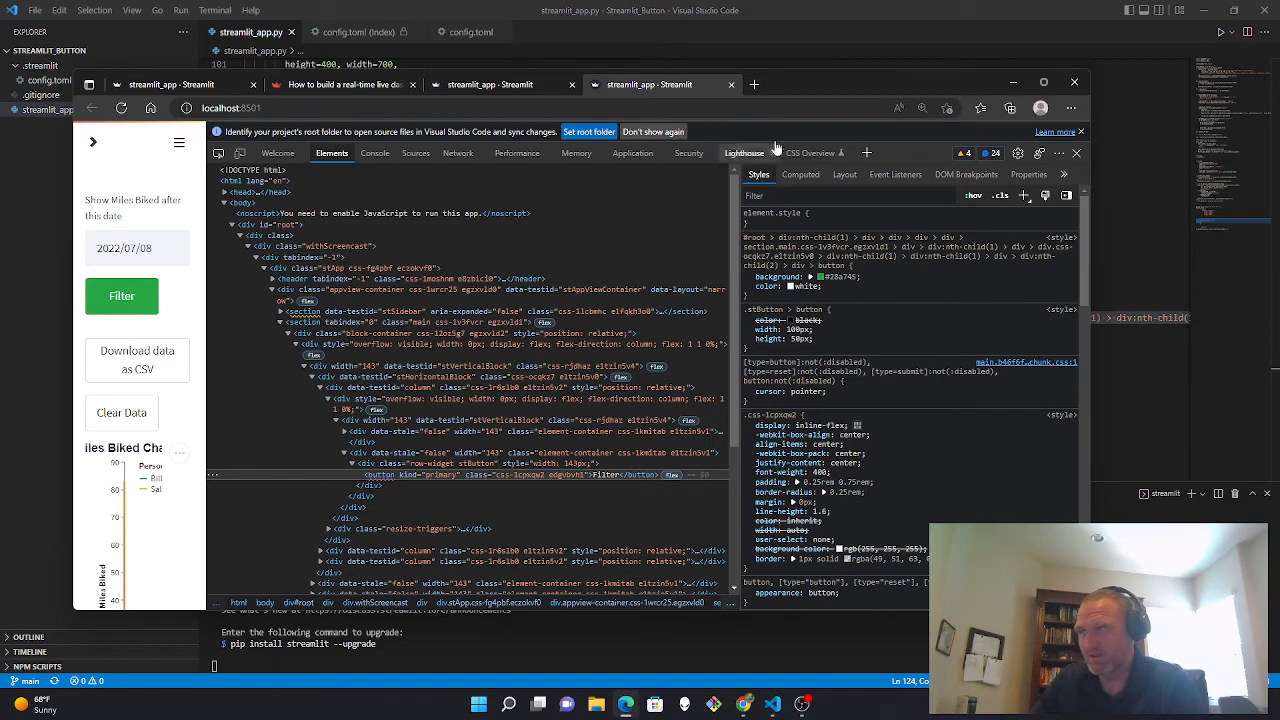
{"action": "mouse_move", "coordinate": [890, 162]}
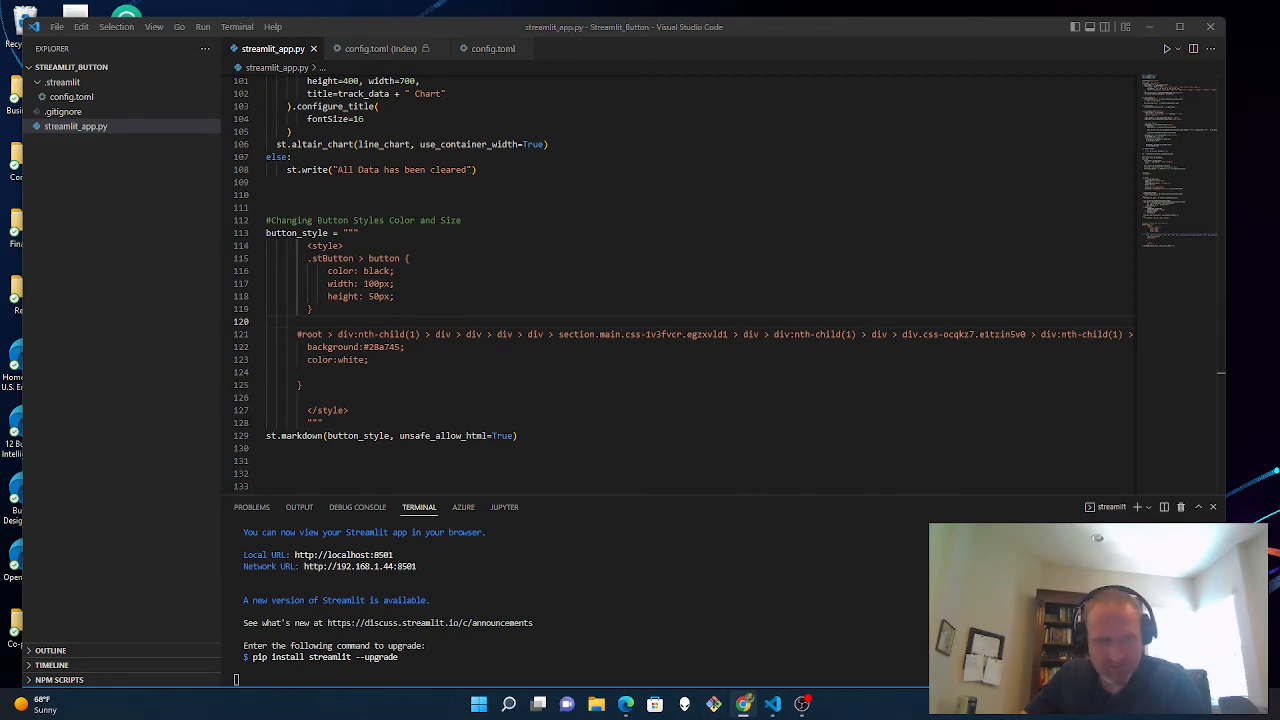
- Search streamlit_app.py for clear_data and view save_session's query keeping dates after start_date
{"action": "scroll", "scroll_direction": "up", "scroll_amount": 3}
{"action": "type", "text": "on_but"}
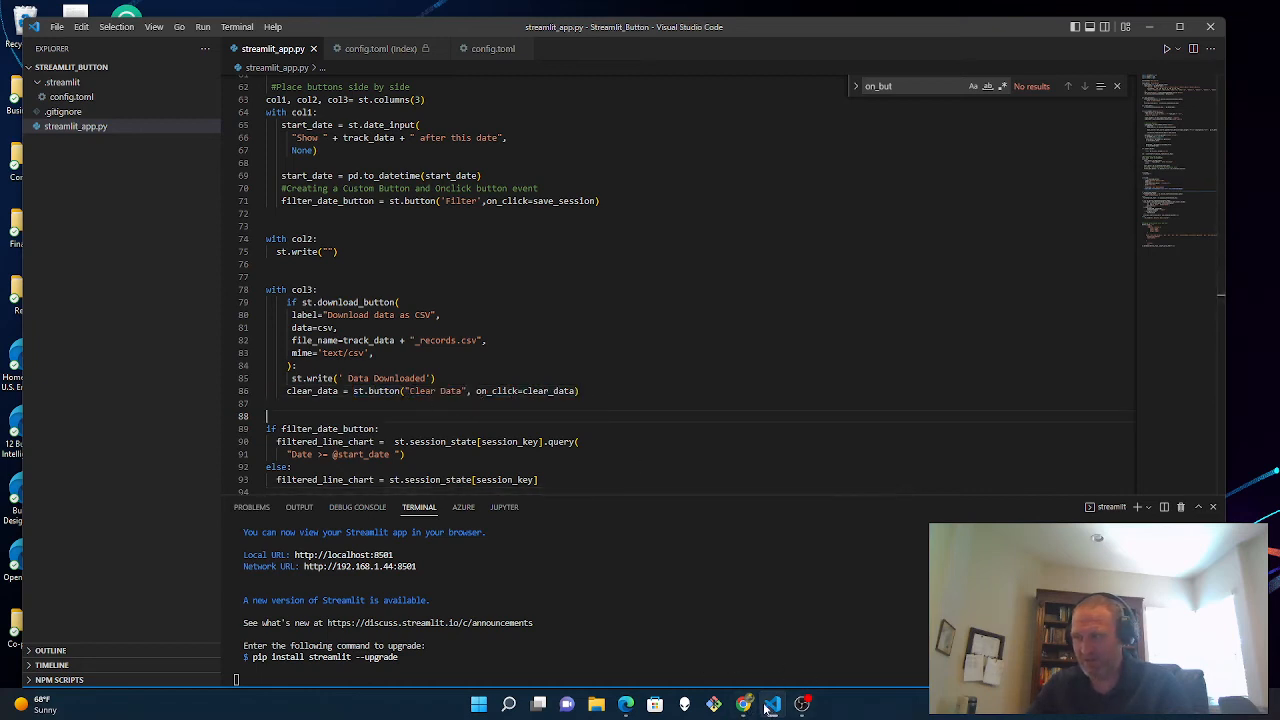
{"action": "left_click", "coordinate": [655, 704]}
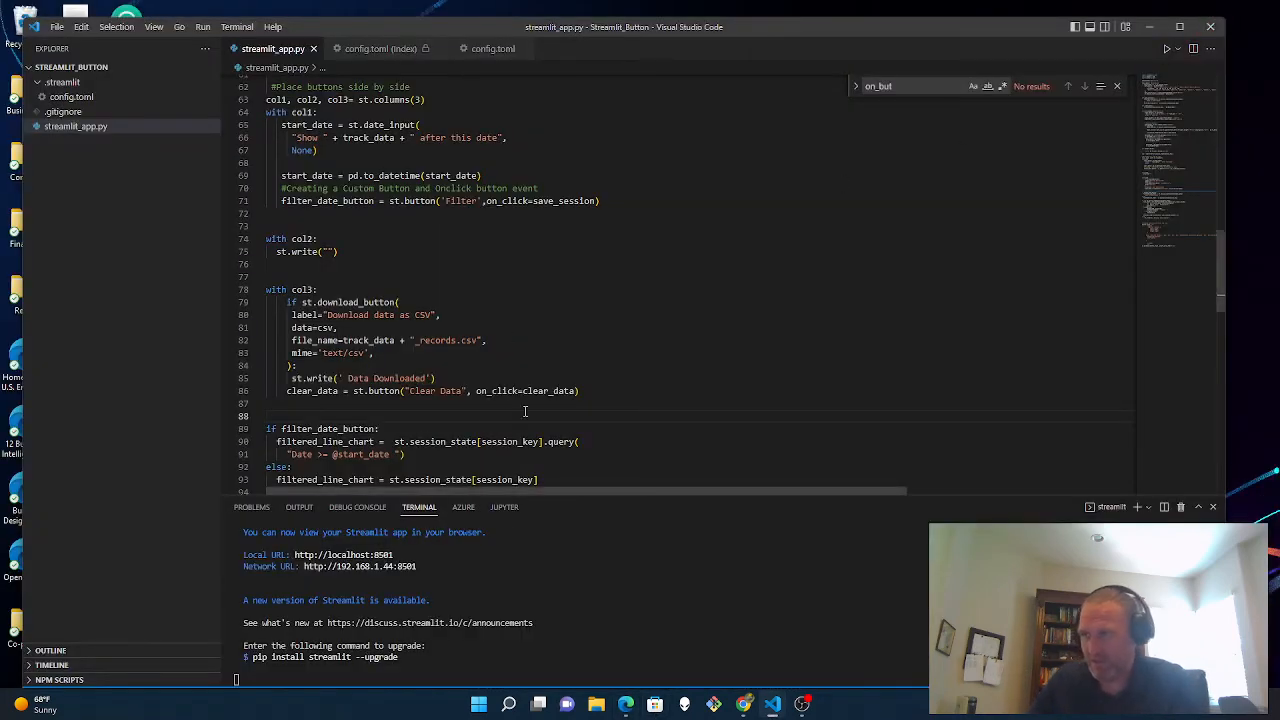
{"action": "type", "text": "clear_data"}
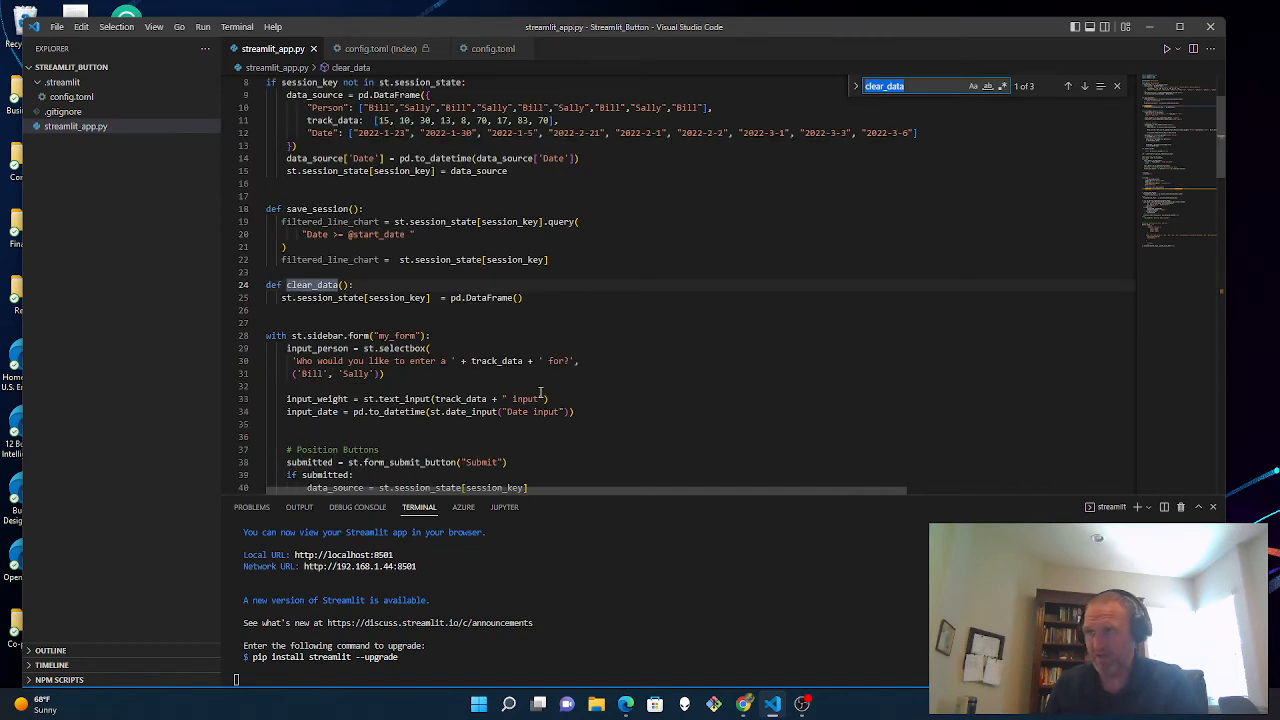
{"action": "mouse_move", "coordinate": [460, 288]}
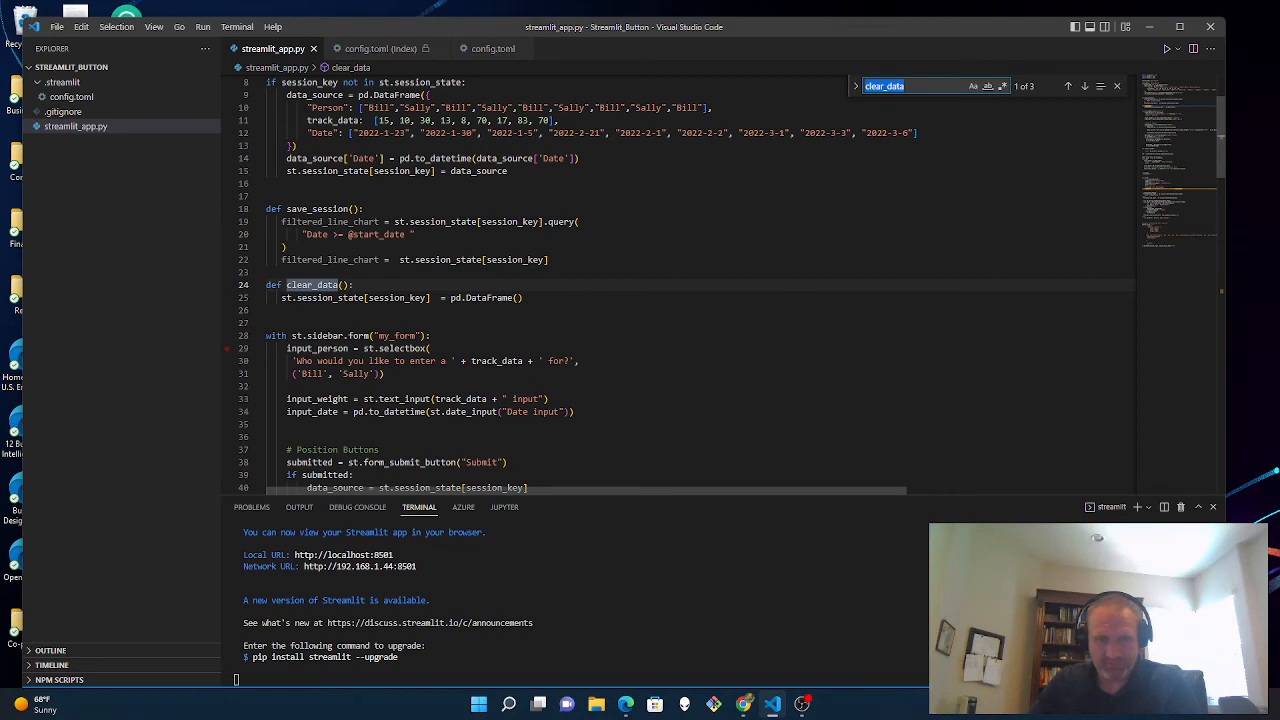
{"action": "mouse_move", "coordinate": [575, 343]}
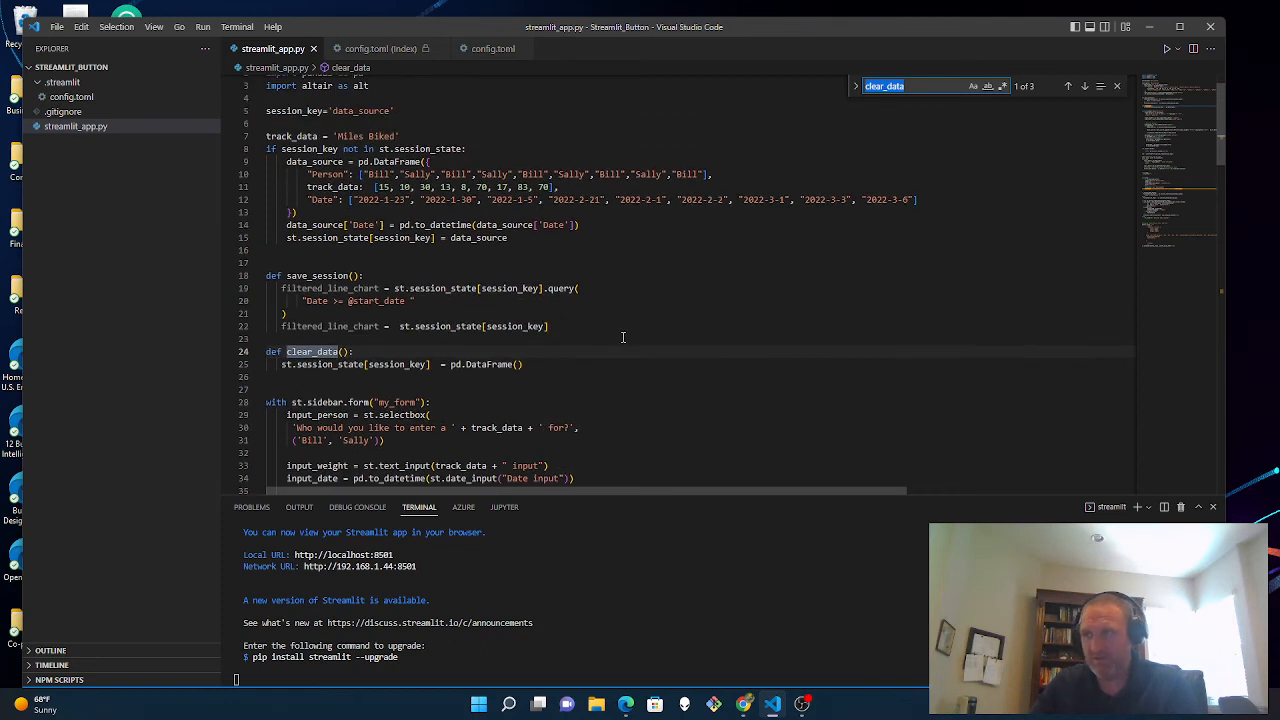
{"action": "scroll", "scroll_direction": "up", "scroll_amount": 3}
{"action": "type", "text": "filter"}
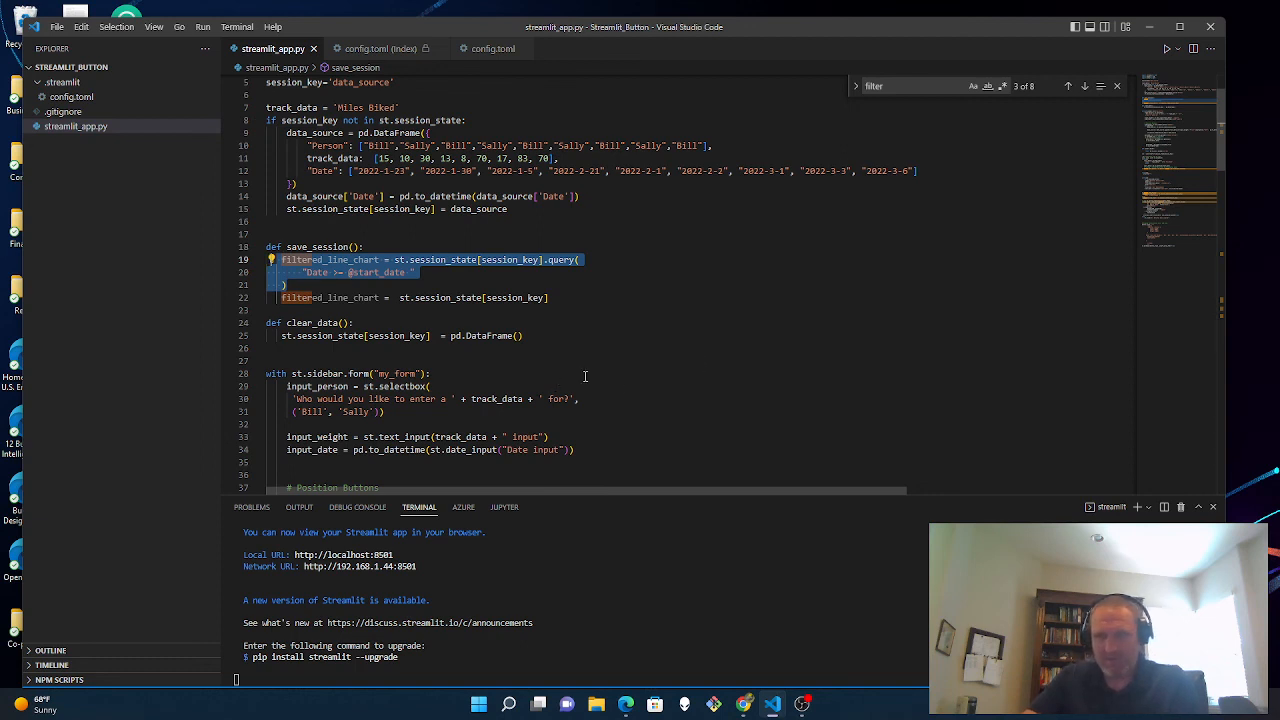
{"action": "scroll", "scroll_direction": "down", "scroll_amount": 3}
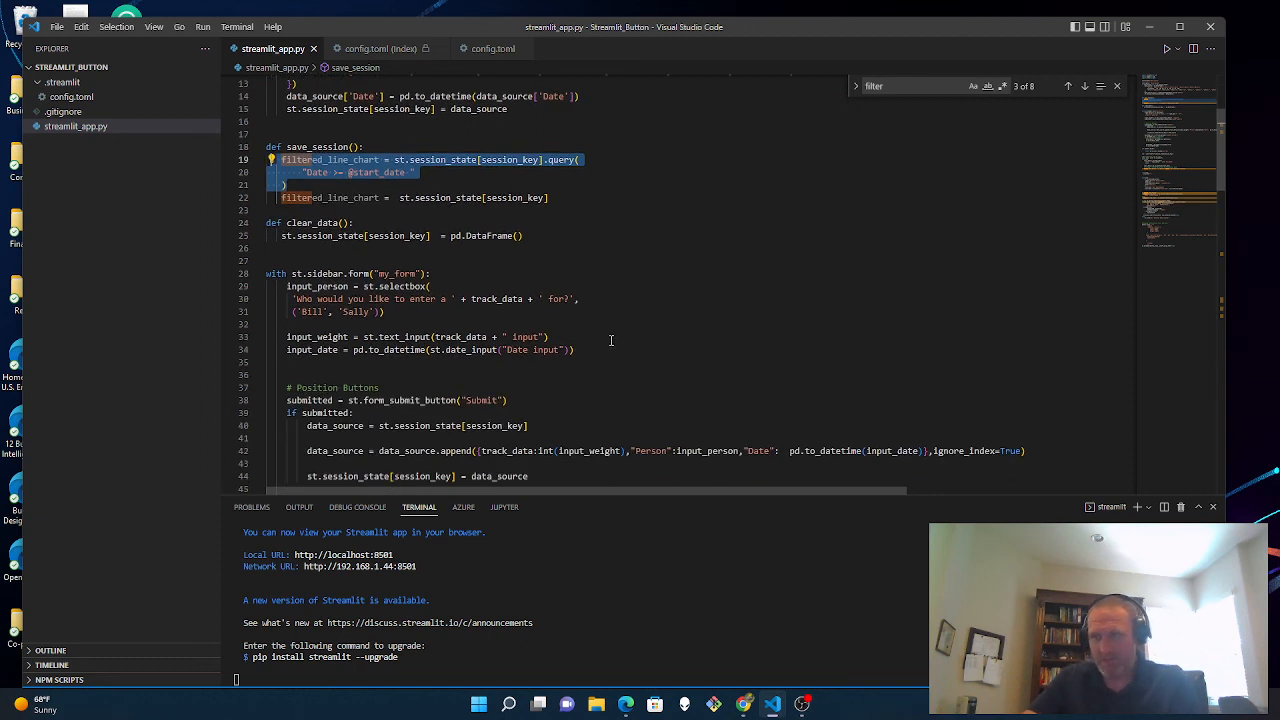